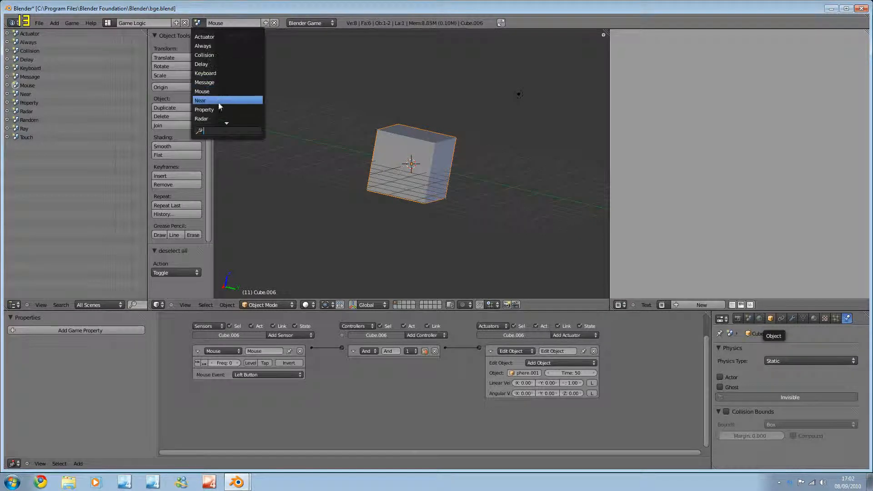
Set the cube's sensor type to Near, linked through an And controller to Motion
left_click(200, 100)
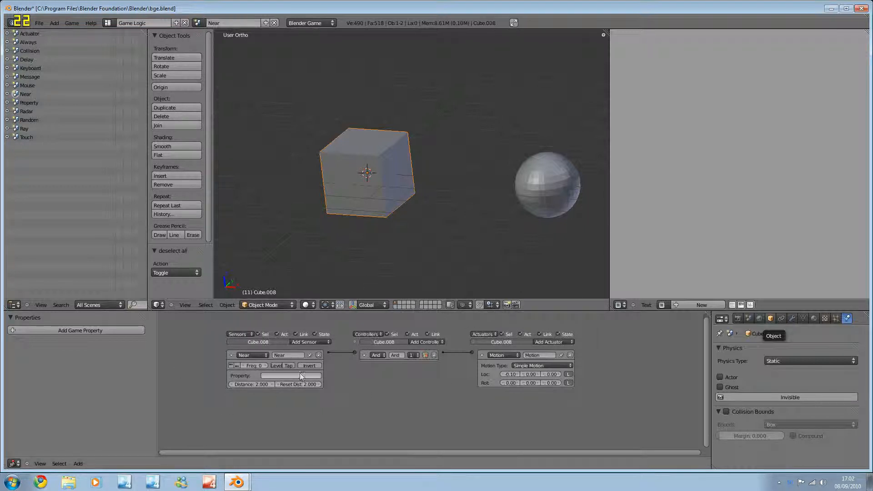
mouse_move(289, 365)
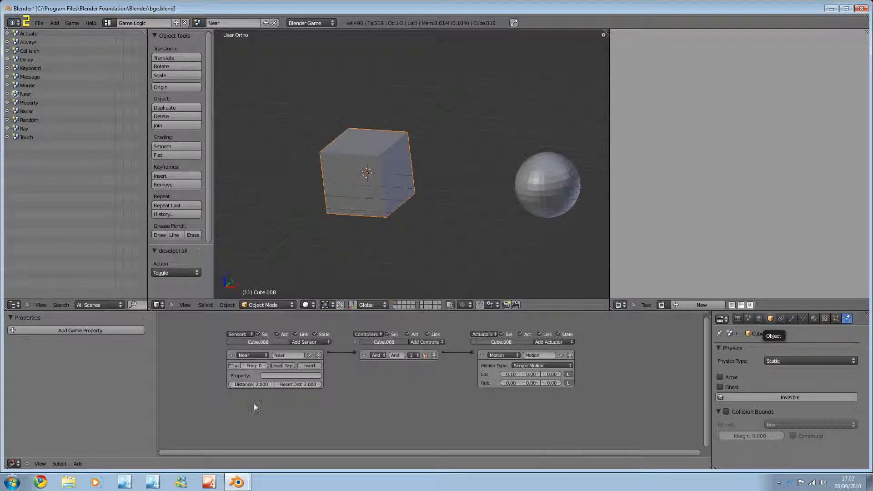
mouse_move(251, 384)
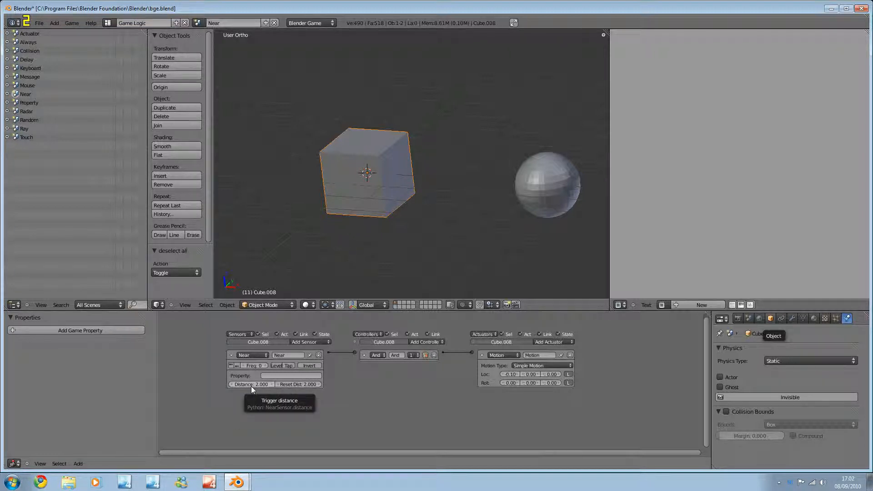
mouse_move(414, 381)
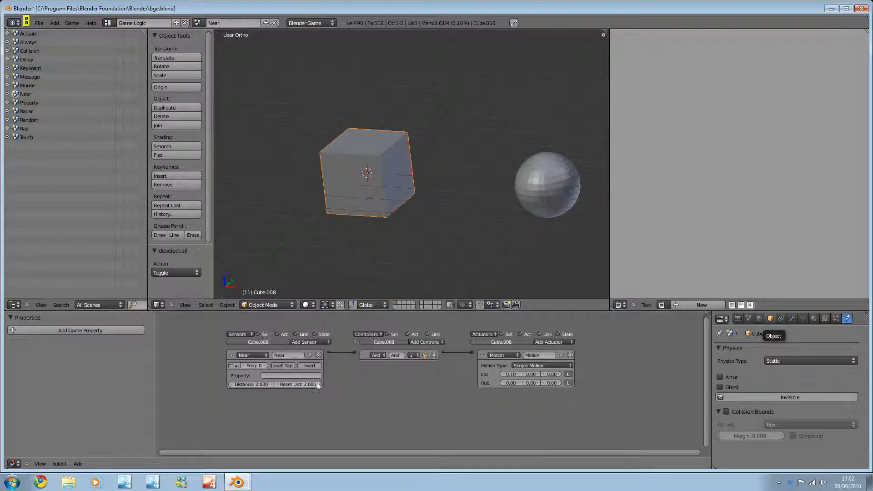
mouse_move(387, 288)
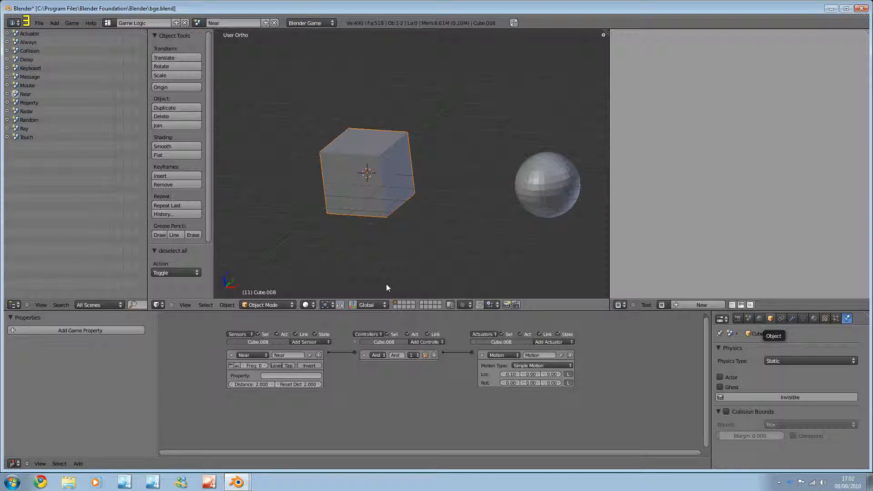
mouse_move(577, 156)
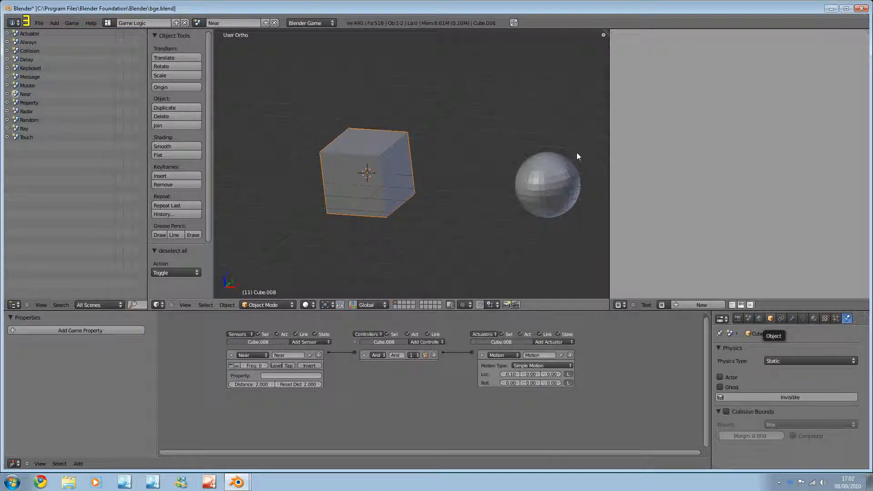
mouse_move(576, 199)
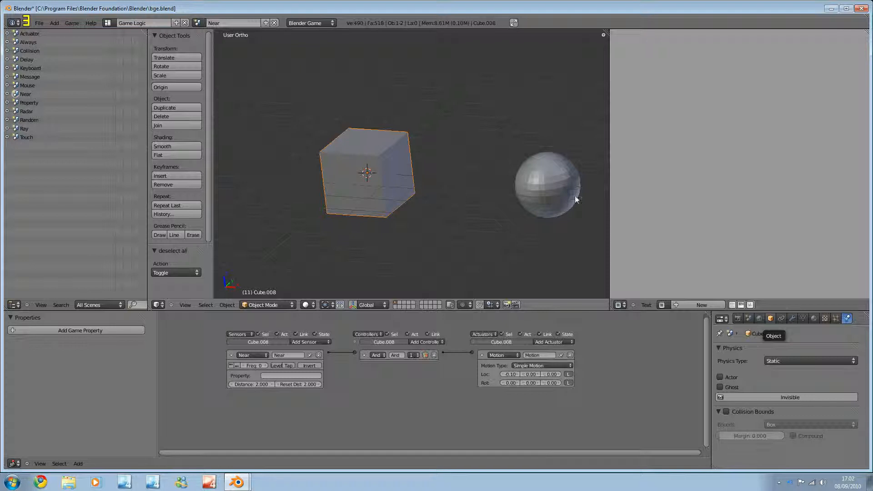
mouse_move(408, 181)
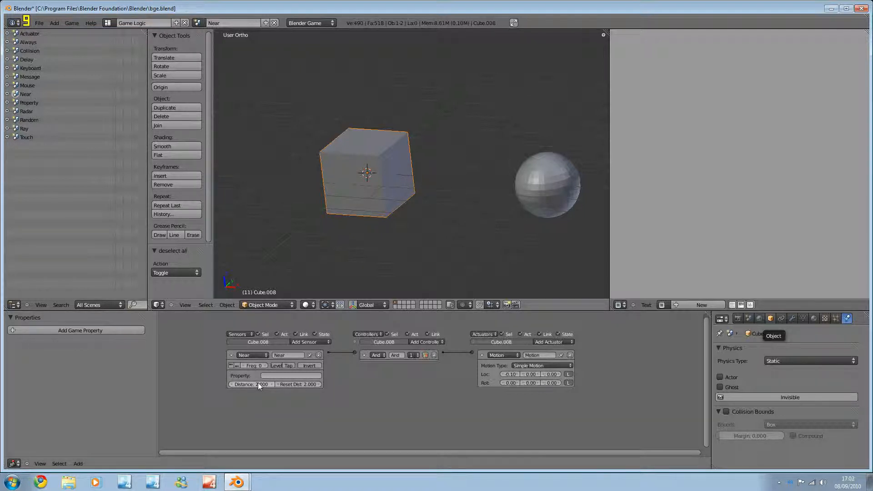
mouse_move(258, 384)
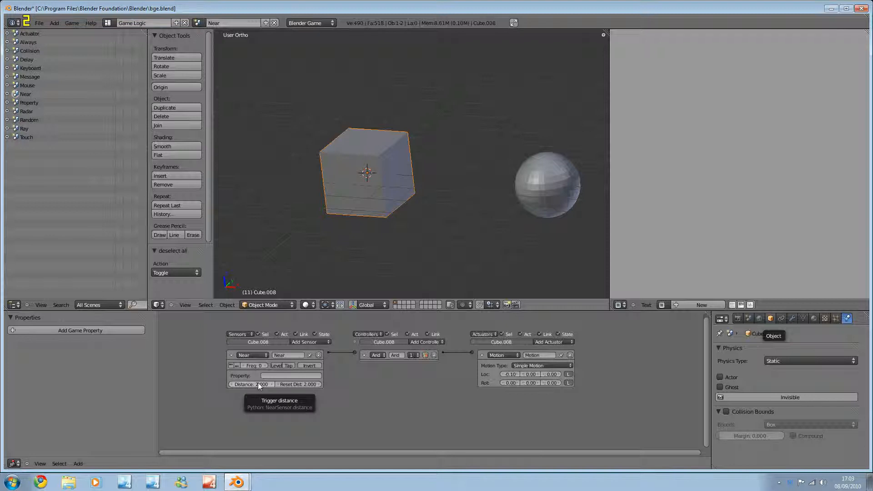
mouse_move(440, 399)
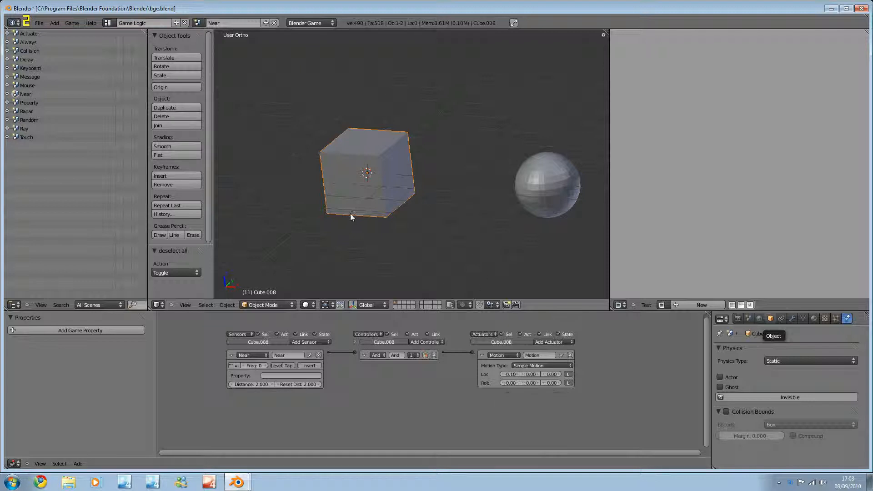
mouse_move(345, 230)
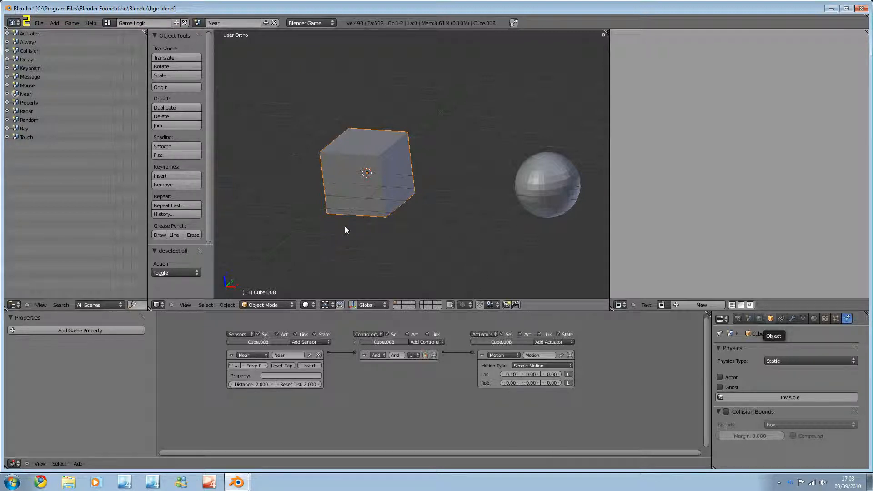
mouse_move(337, 288)
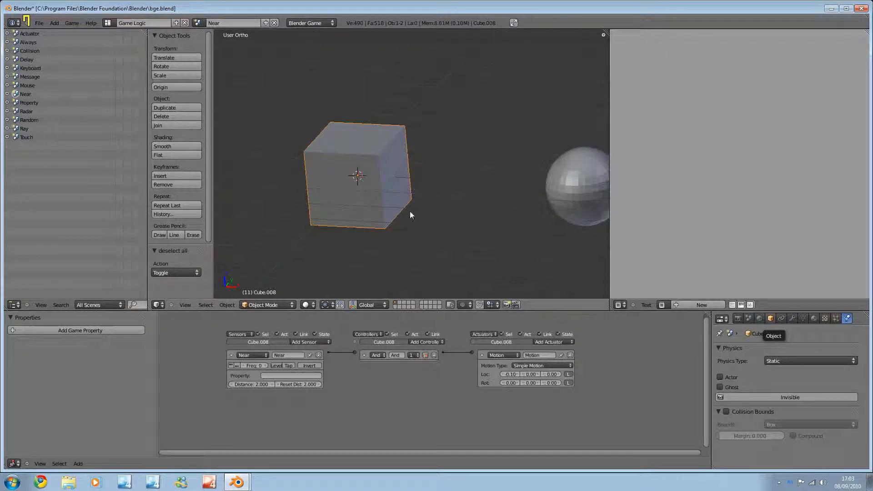
mouse_move(411, 165)
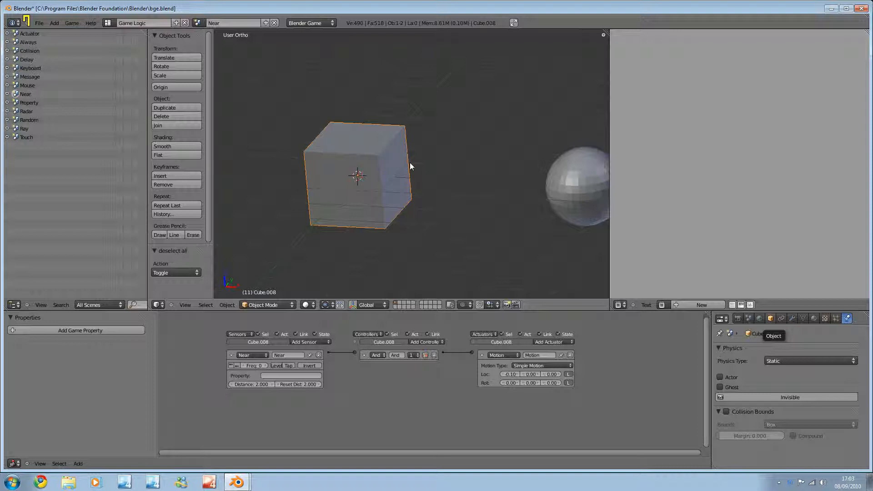
mouse_move(416, 200)
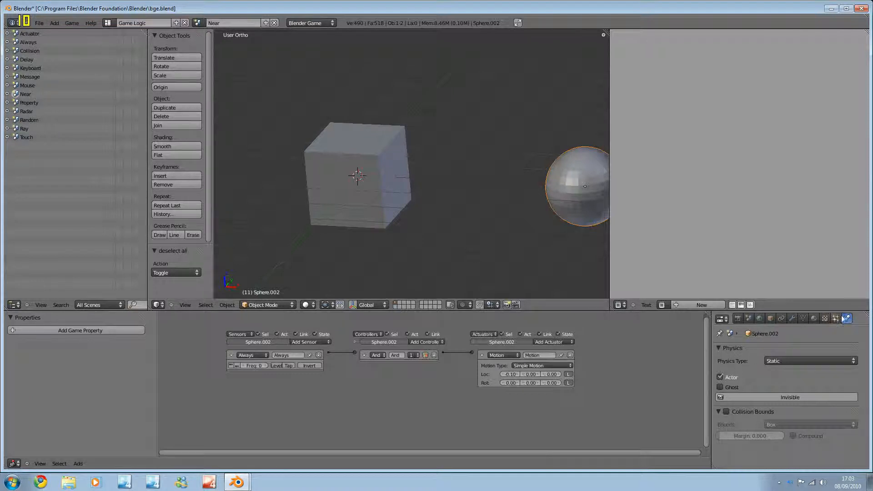
Select the sphere to view its Always-to-Motion logic and Actor physics setting
left_click(310, 23)
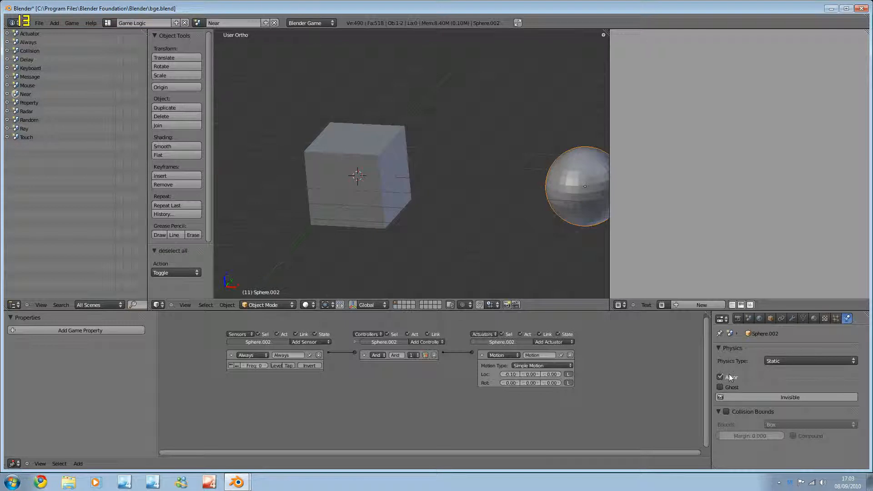
mouse_move(720, 376)
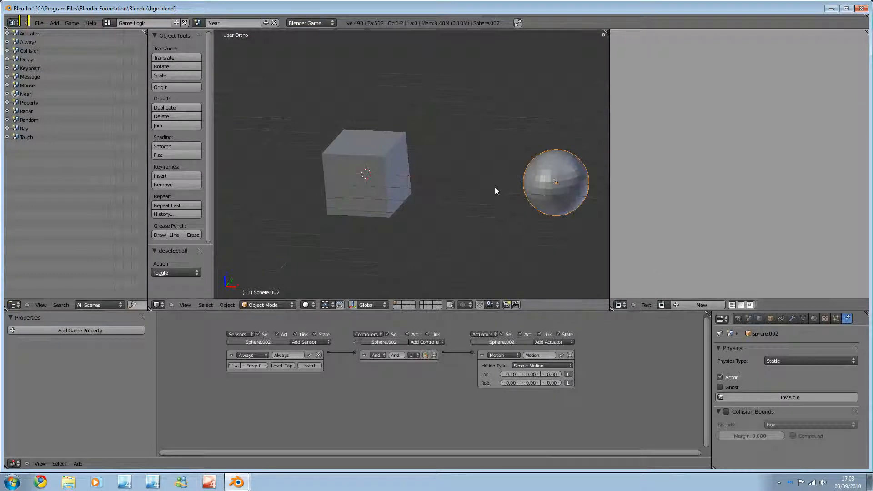
mouse_move(450, 180)
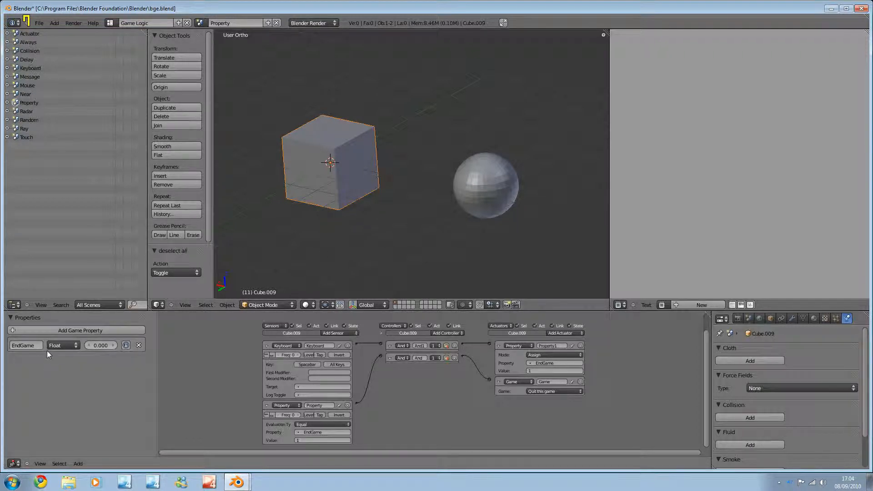
mouse_move(653, 353)
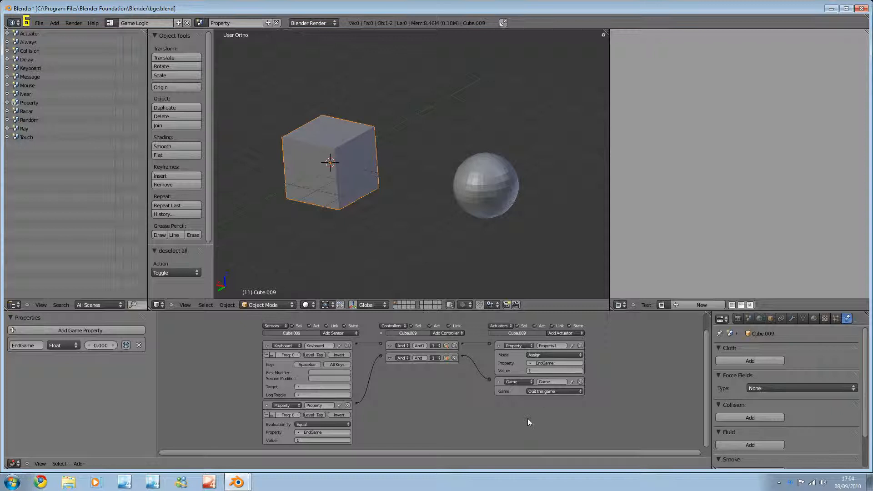
left_click(540, 391)
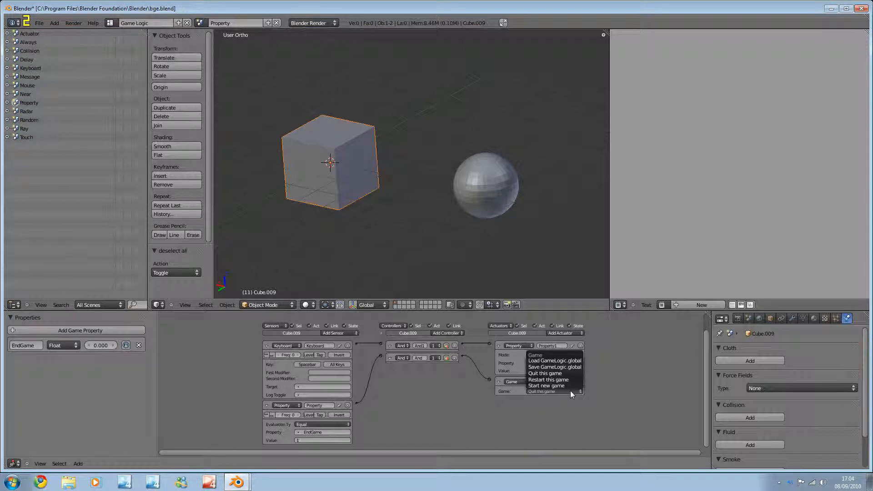
mouse_move(594, 374)
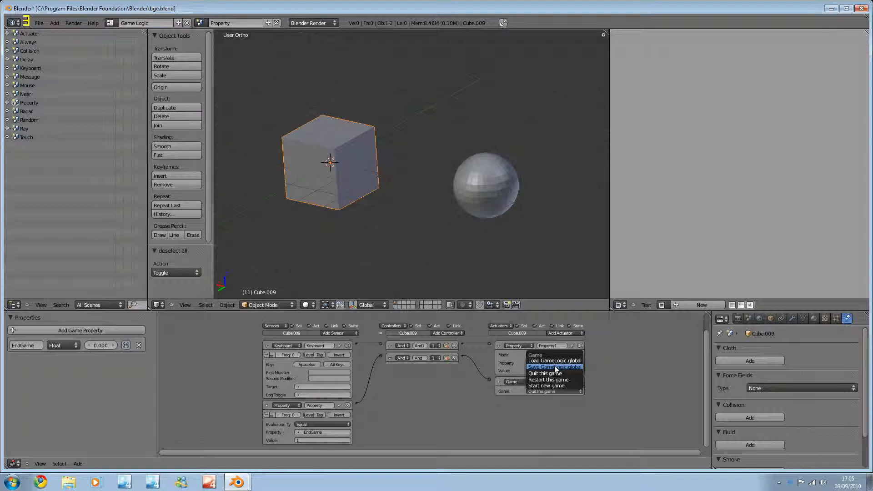
mouse_move(558, 386)
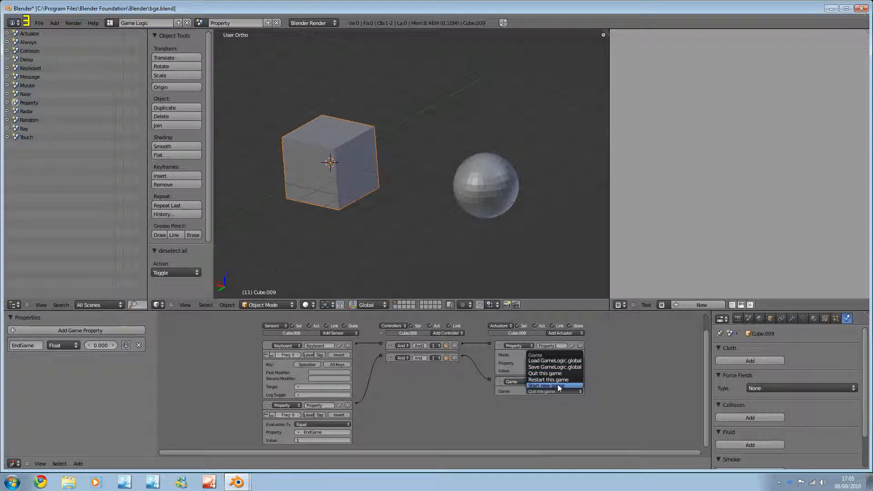
left_click(546, 392)
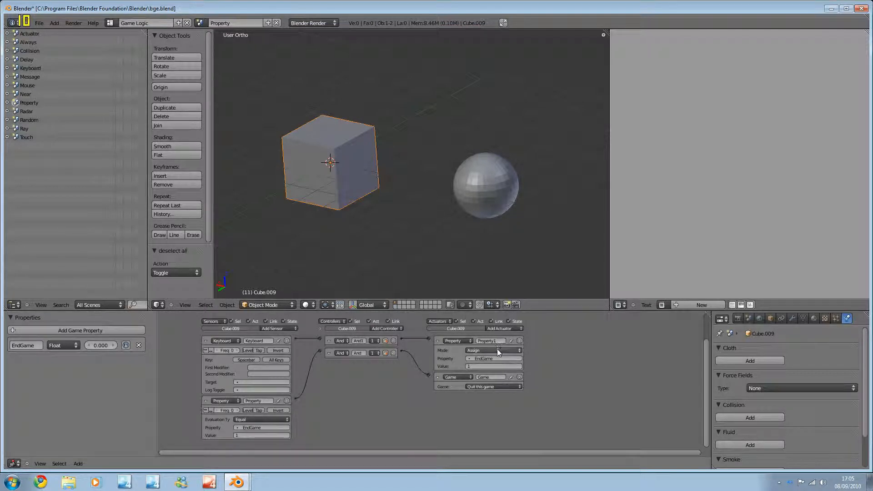
Name a second game property StartGame, leaving the property mode on Assign
left_click(491, 350)
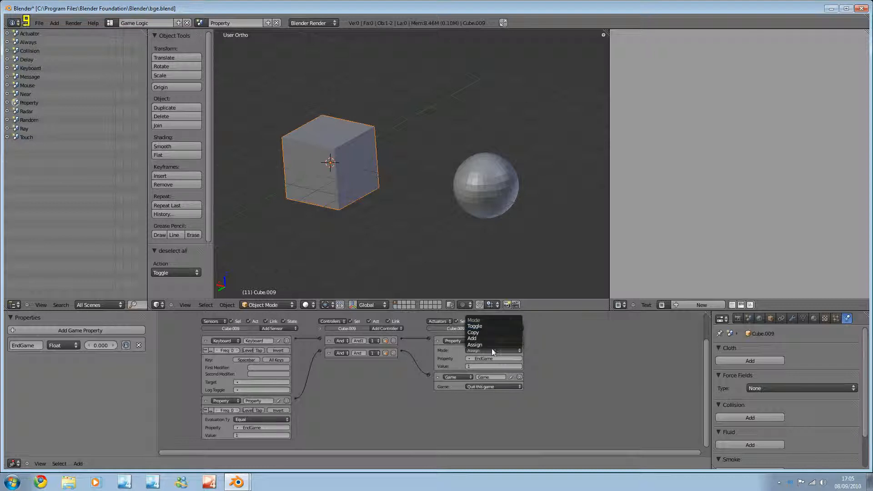
mouse_move(493, 338)
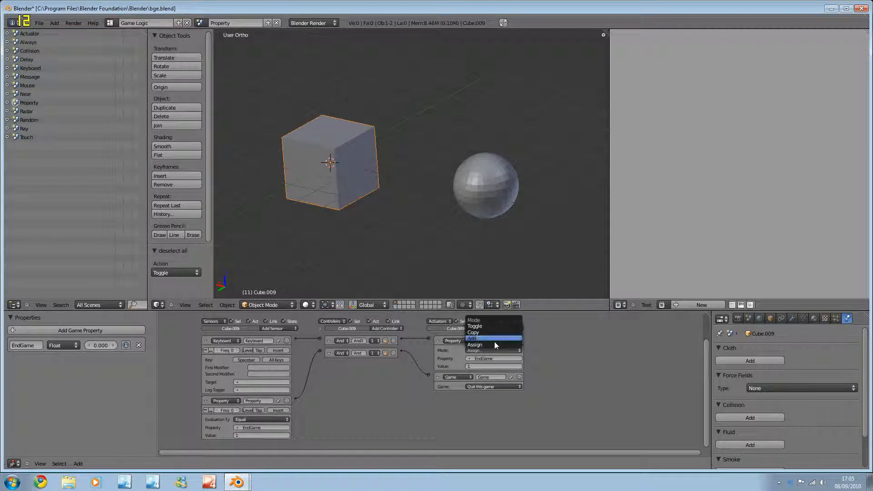
left_click(474, 345)
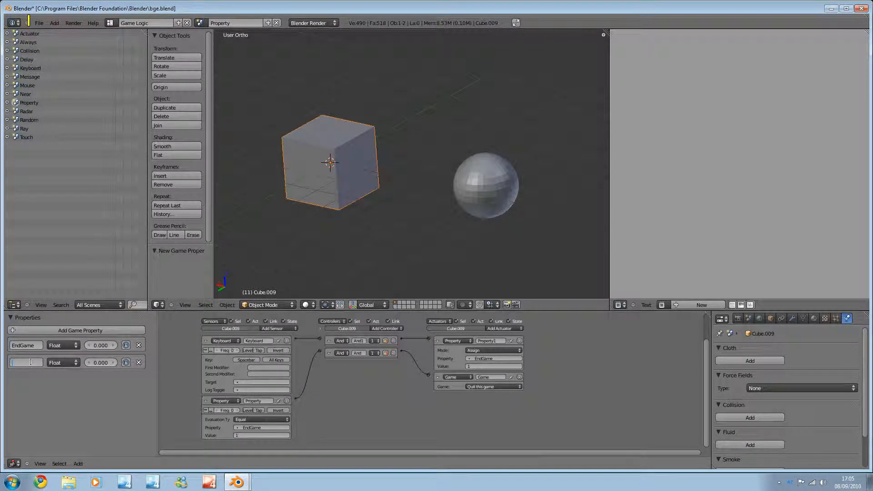
type("StartGame")
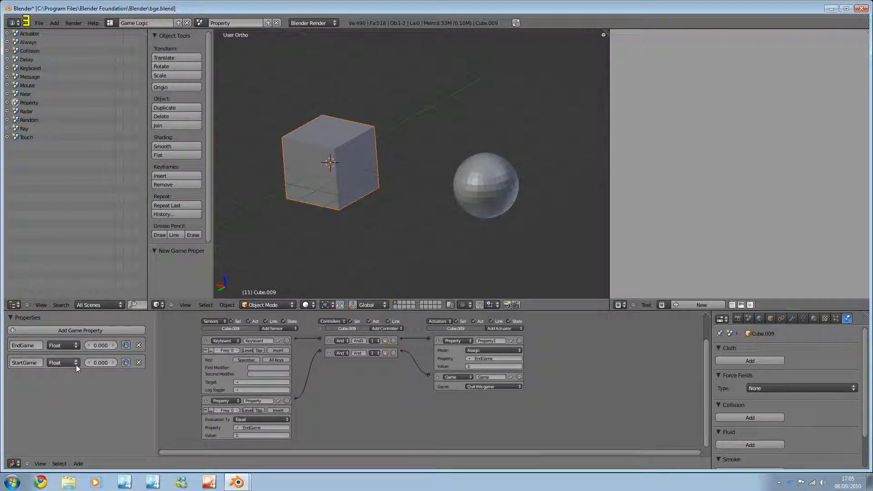
mouse_move(84, 389)
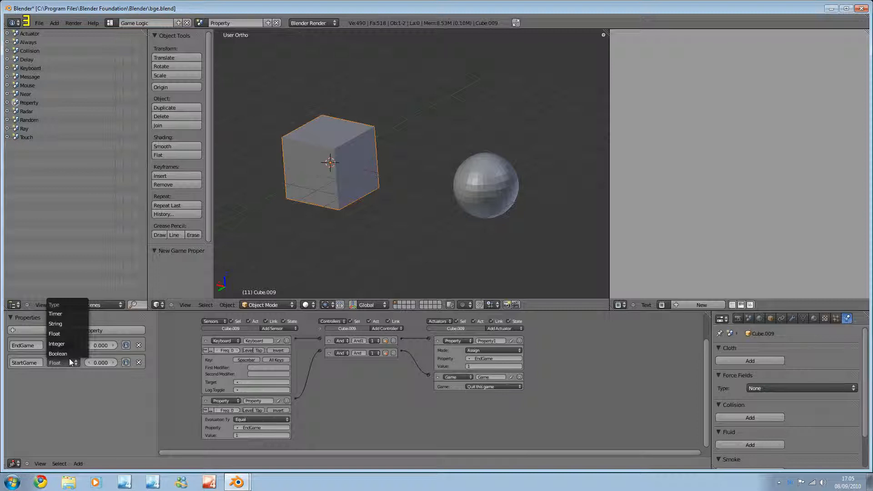
mouse_move(57, 354)
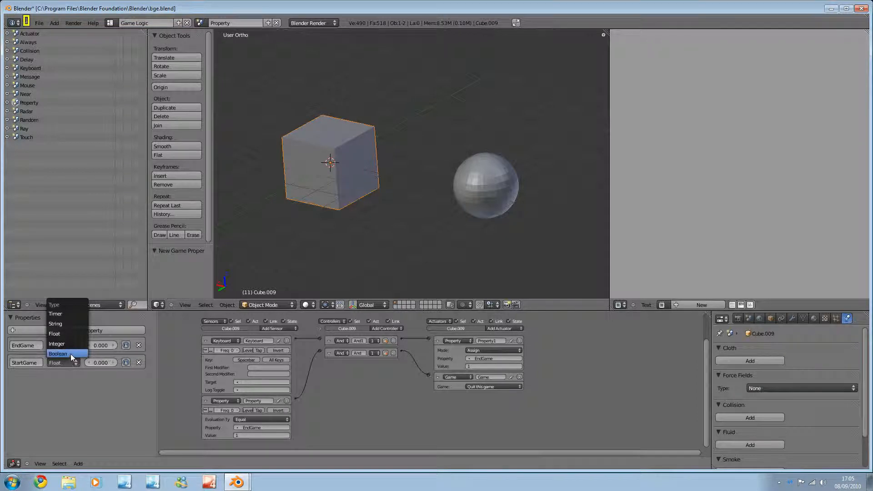
Set StartGame's type, trying Float, String and Timer before settling on Boolean
left_click(59, 361)
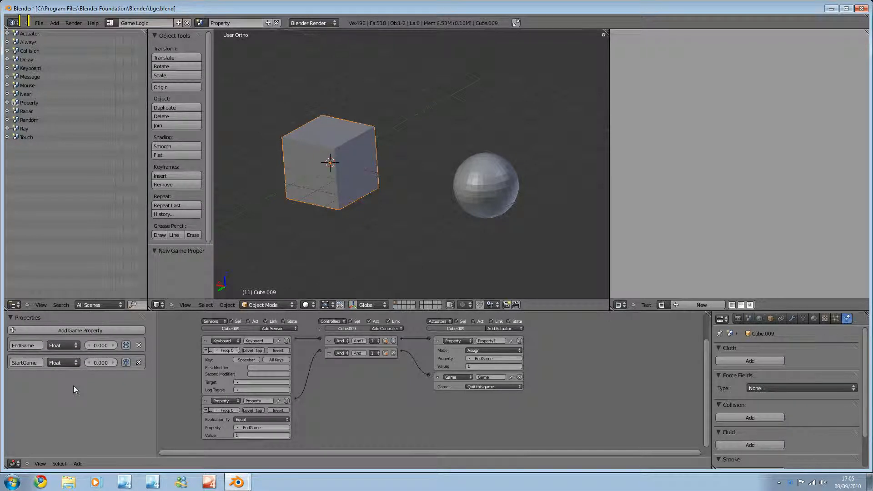
left_click(62, 362)
type("kljgflkd")
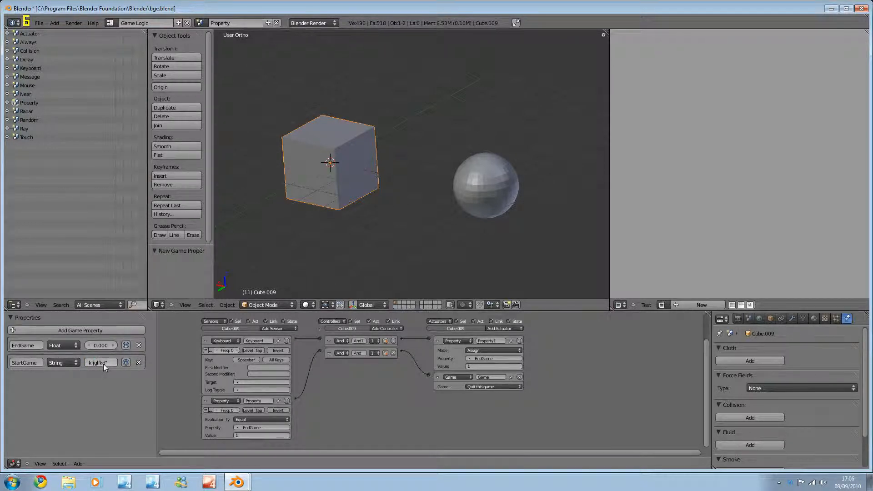
left_click(63, 362)
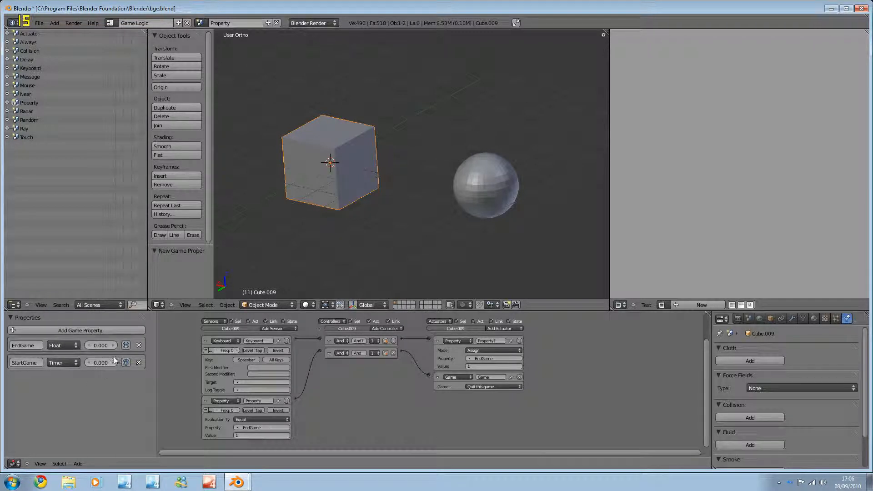
mouse_move(101, 362)
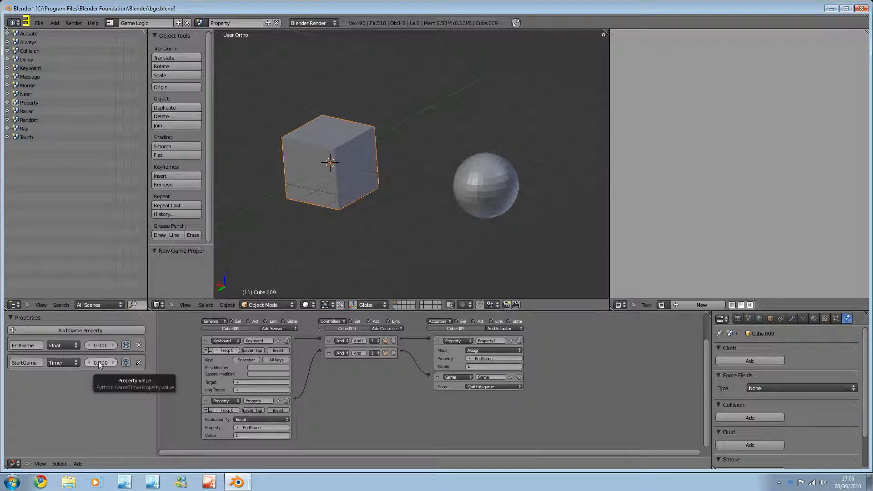
left_click(62, 362)
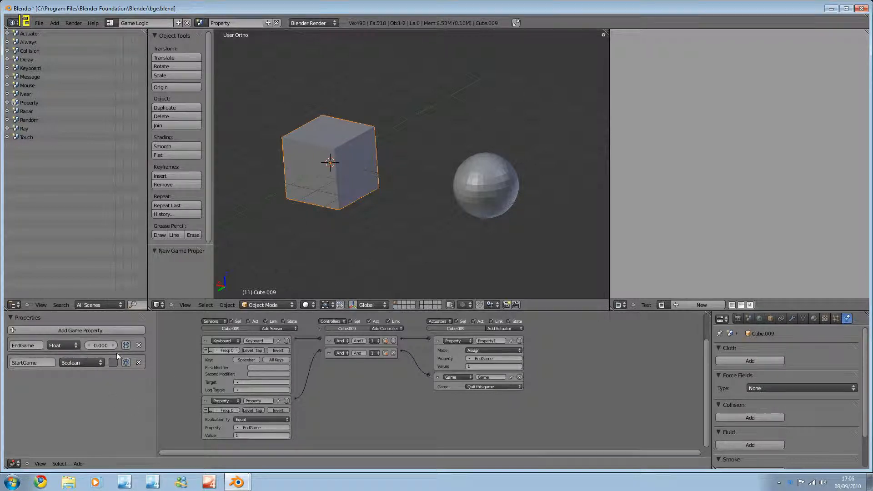
mouse_move(126, 345)
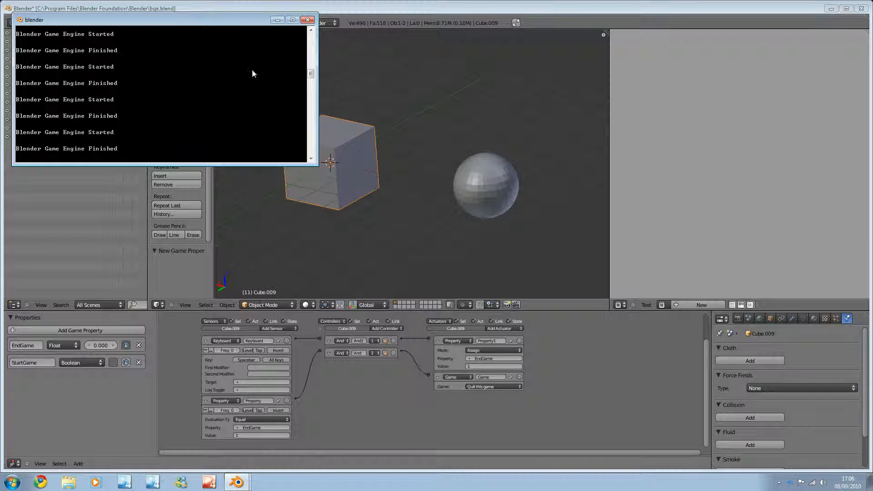
left_click(306, 20)
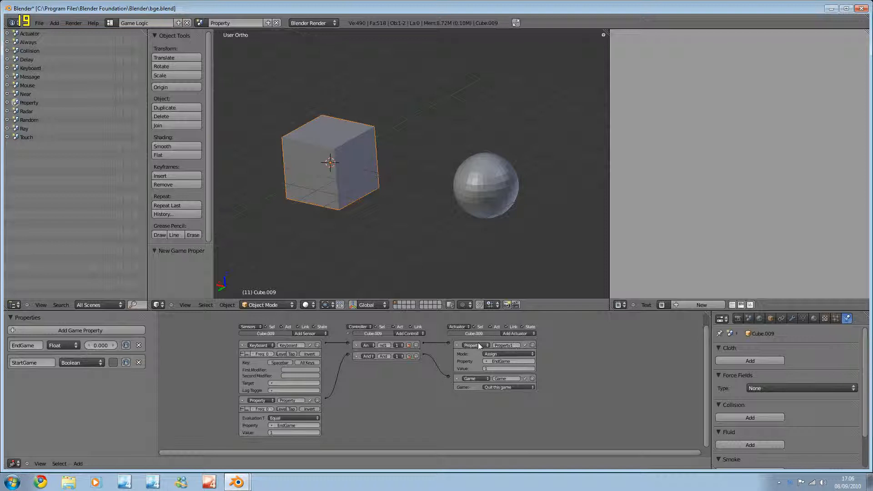
left_click(508, 362)
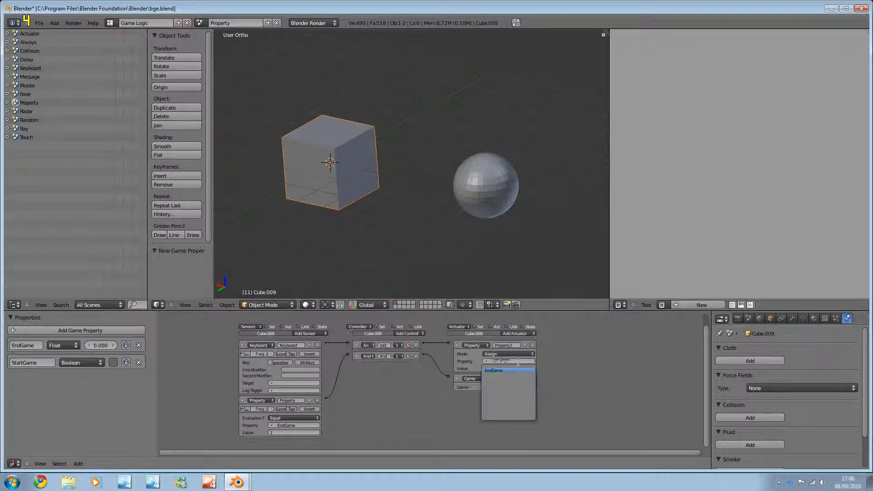
left_click(493, 370)
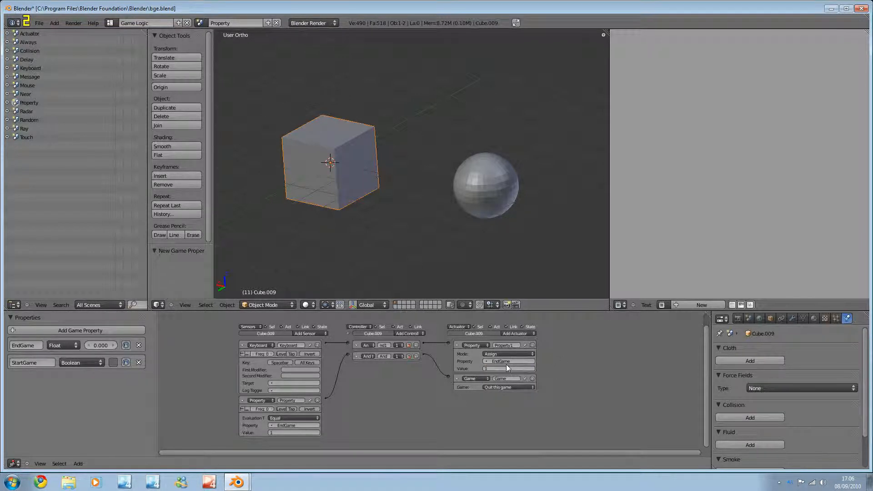
mouse_move(506, 368)
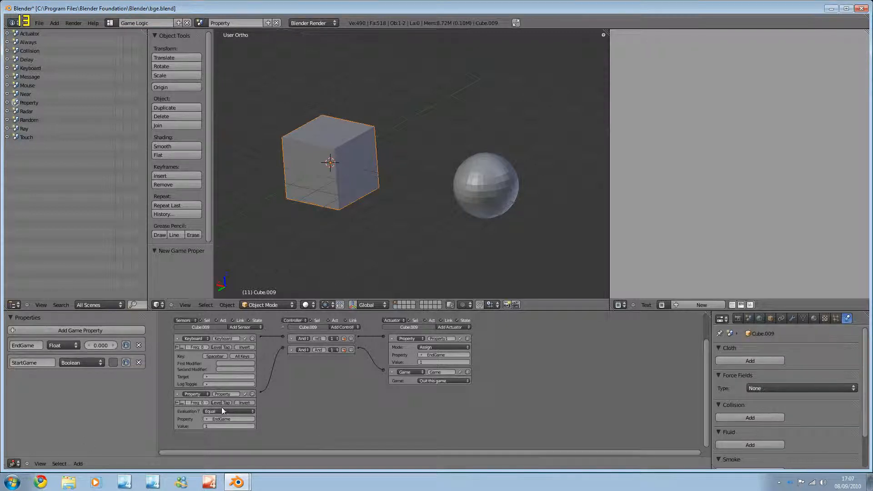
left_click(230, 410)
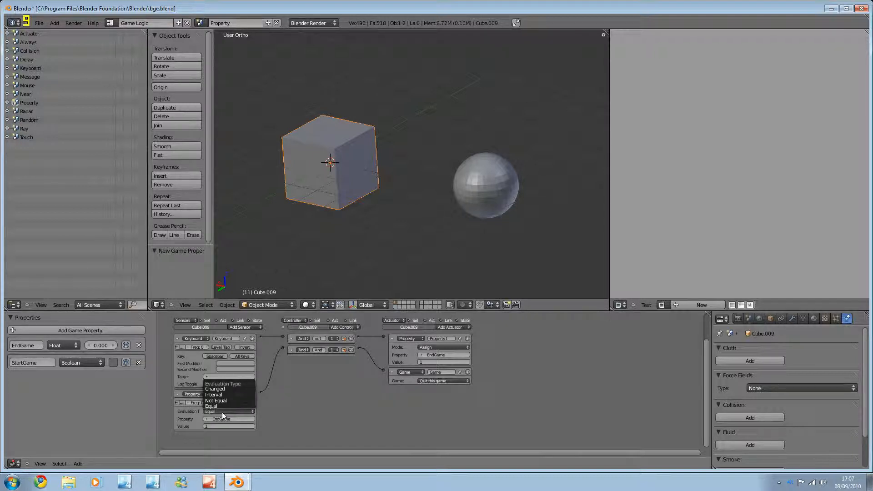
left_click(211, 406)
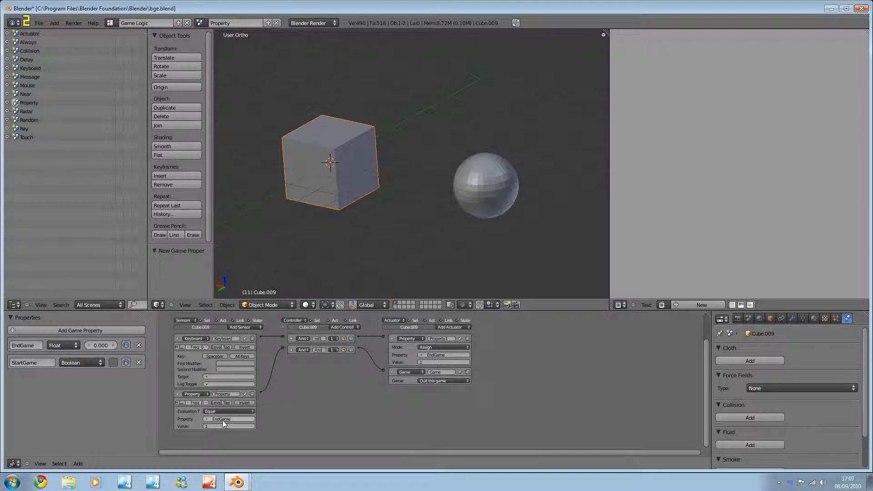
mouse_move(314, 429)
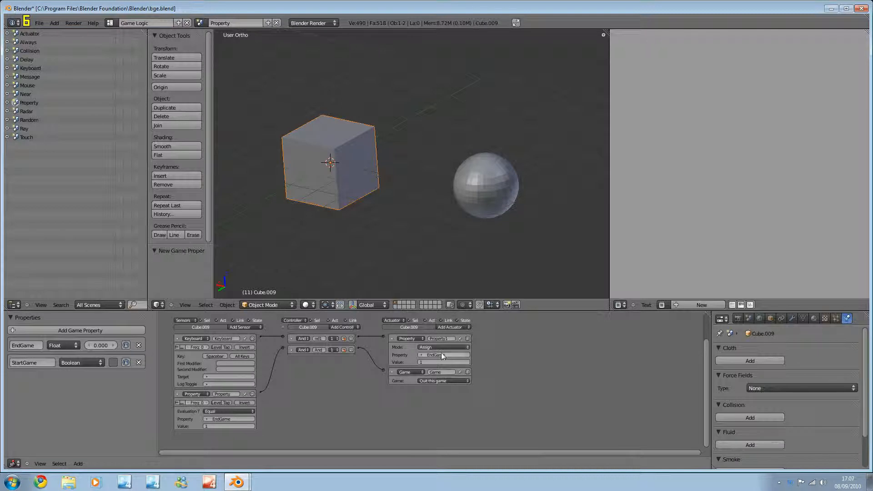
mouse_move(214, 394)
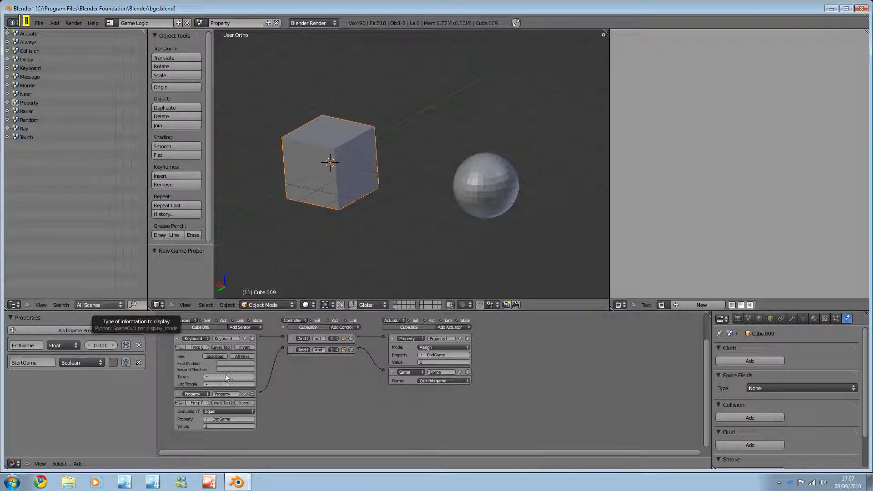
mouse_move(238, 414)
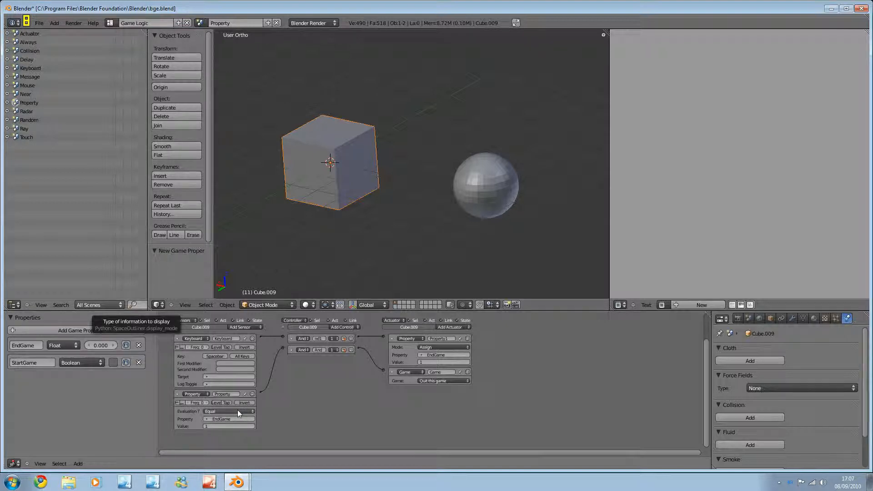
mouse_move(434, 399)
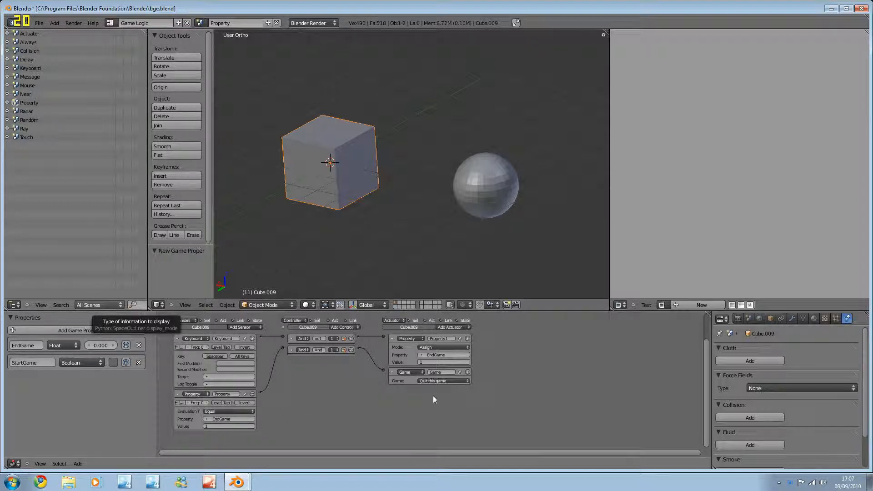
mouse_move(242, 387)
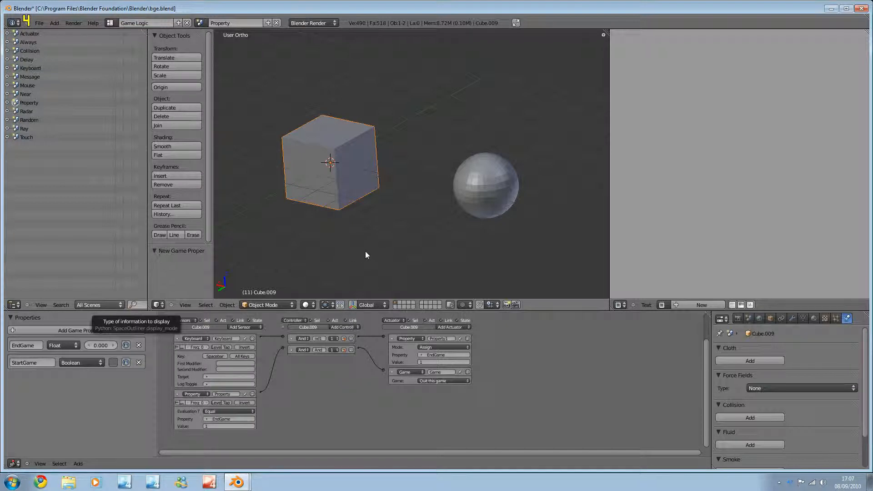
mouse_move(266, 279)
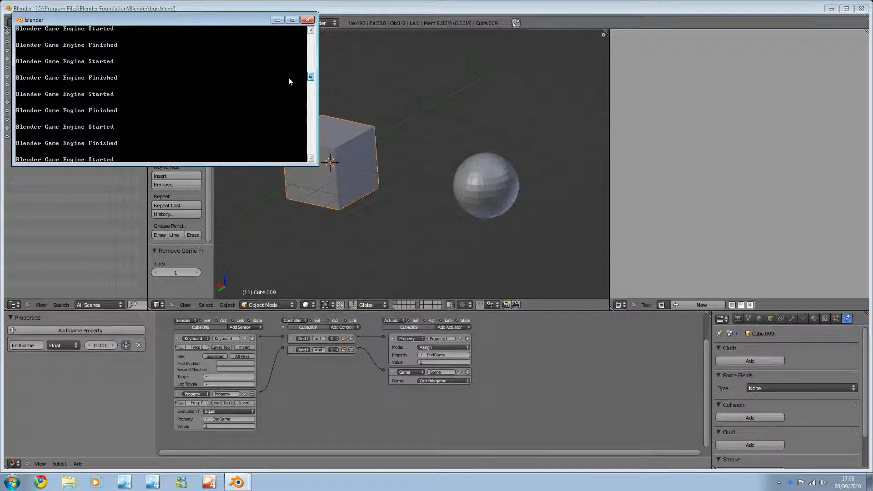
Remove the StartGame property and check the game engine console output
left_click(306, 19)
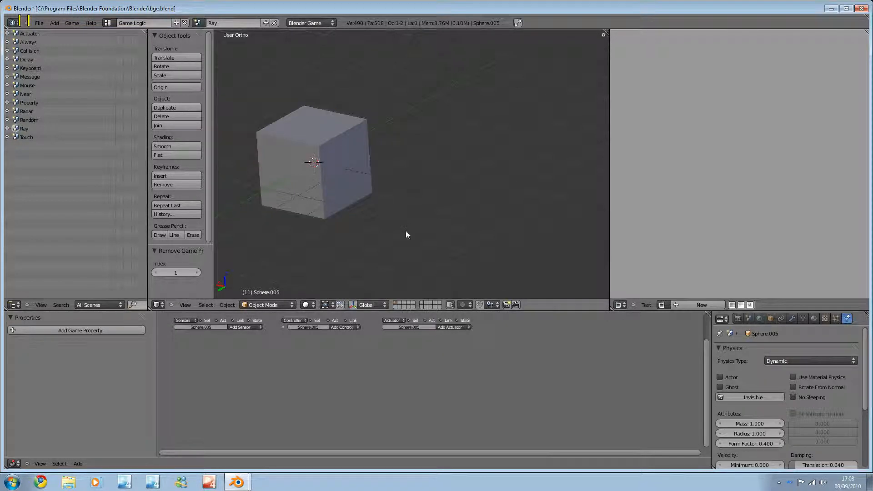
mouse_move(315, 244)
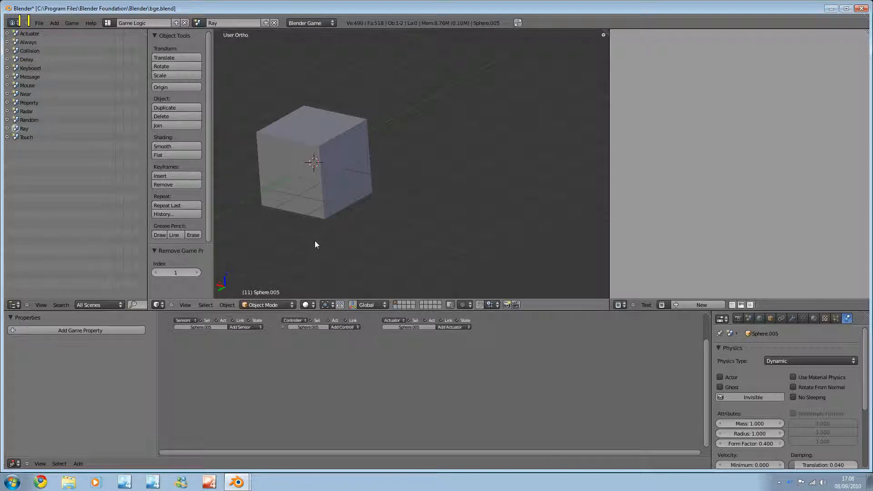
mouse_move(300, 243)
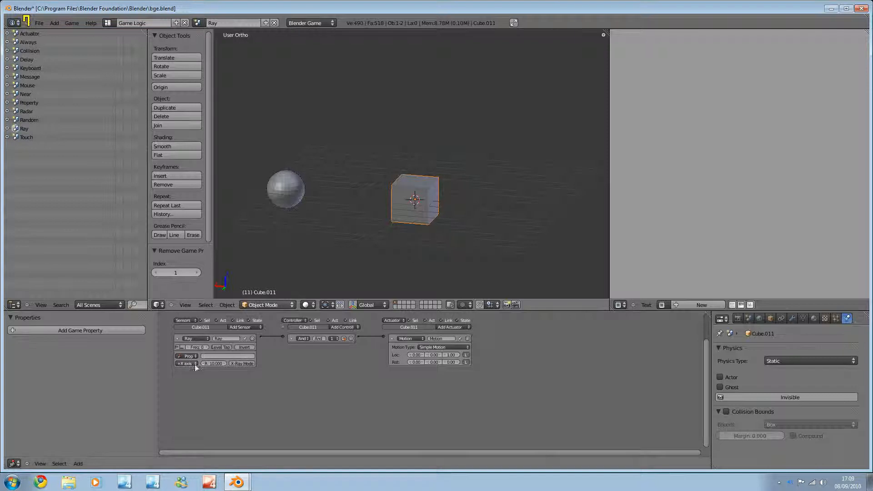
mouse_move(213, 363)
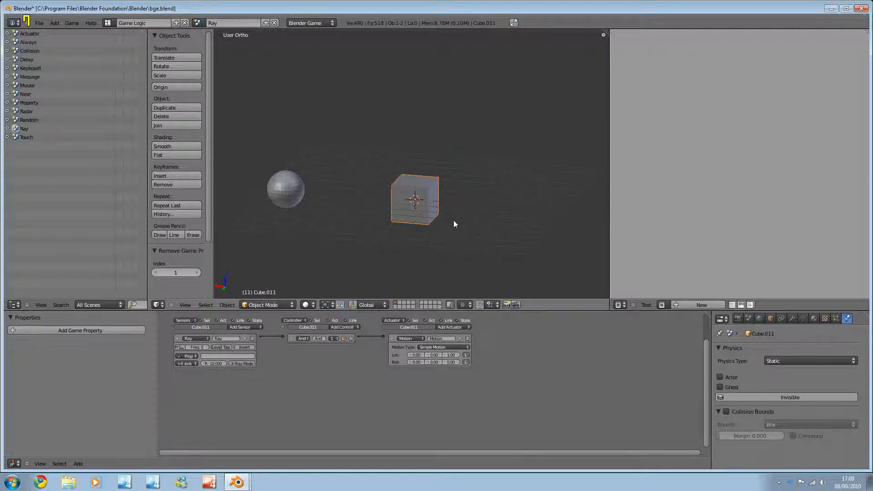
mouse_move(412, 220)
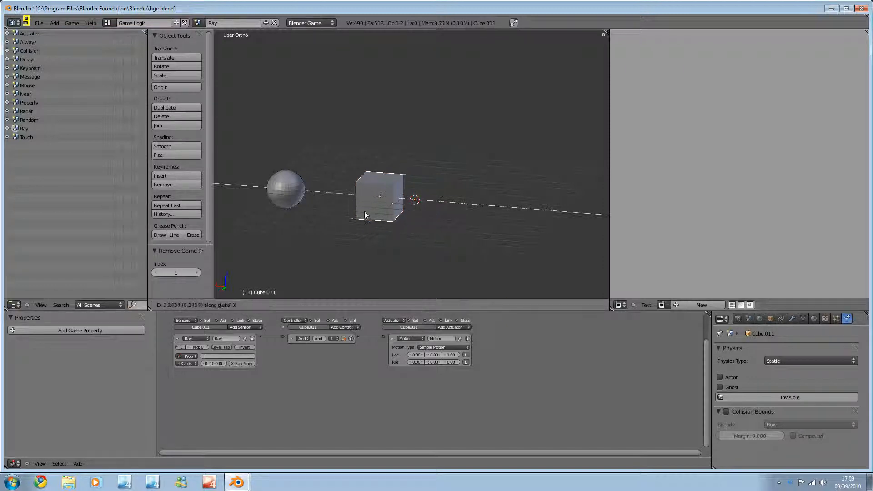
Slide the cube along X, view its Ray-And-Motion logic, and open the scene list
left_click_drag(379, 197, 238, 185)
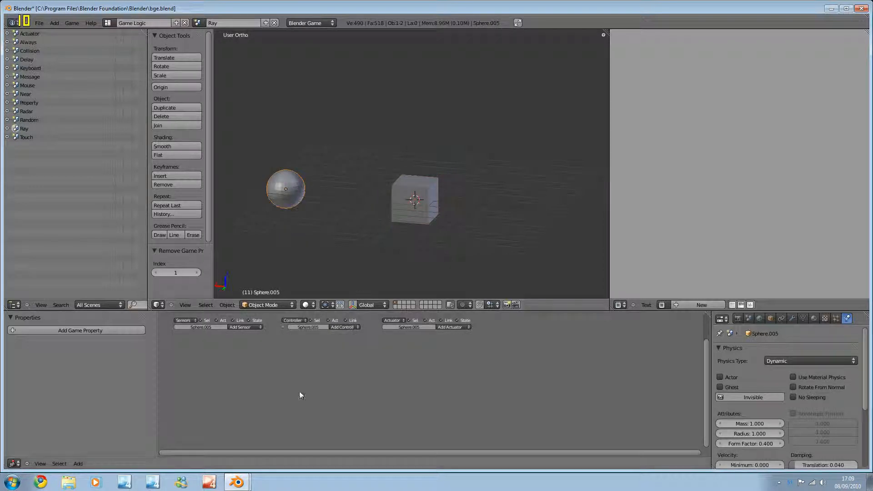
left_click(414, 200)
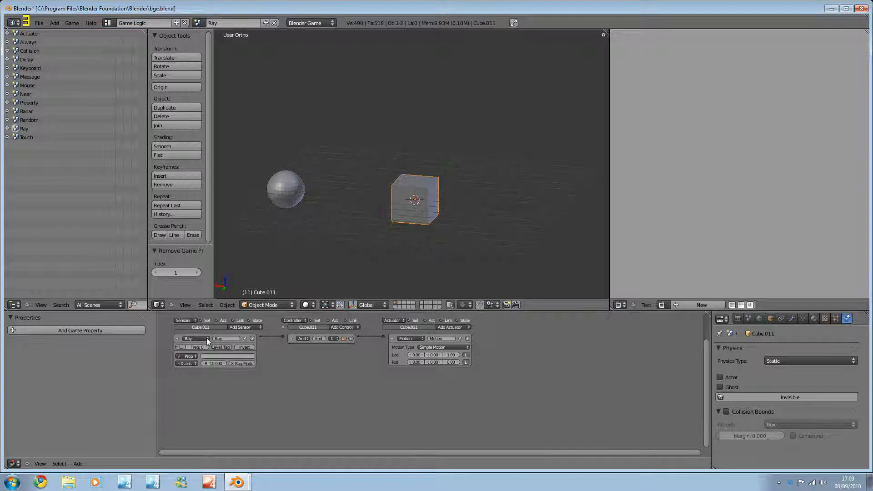
mouse_move(405, 231)
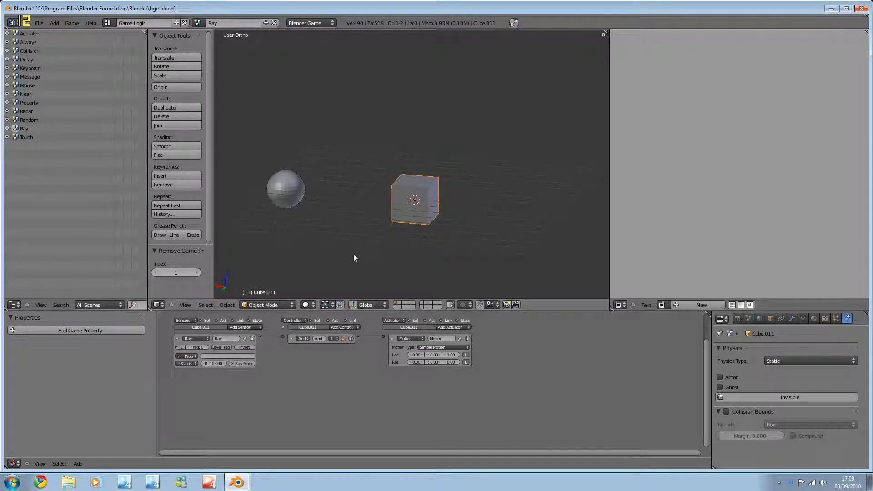
mouse_move(345, 214)
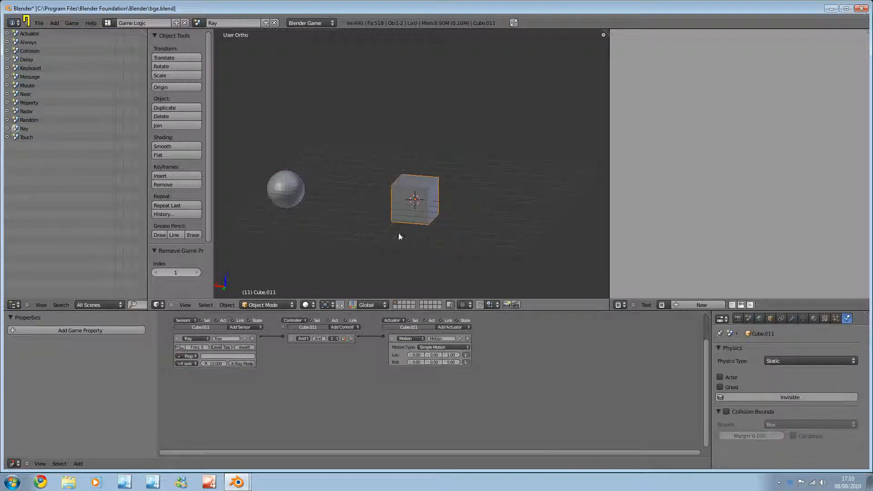
left_click(196, 338)
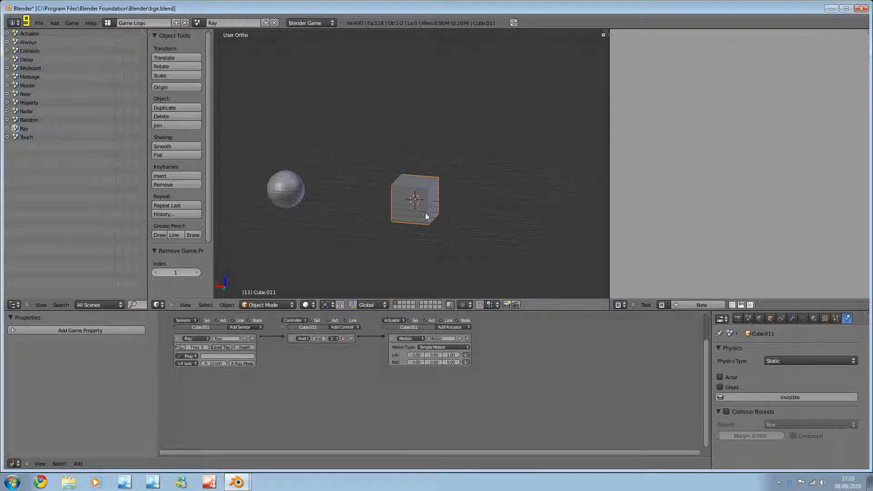
mouse_move(340, 338)
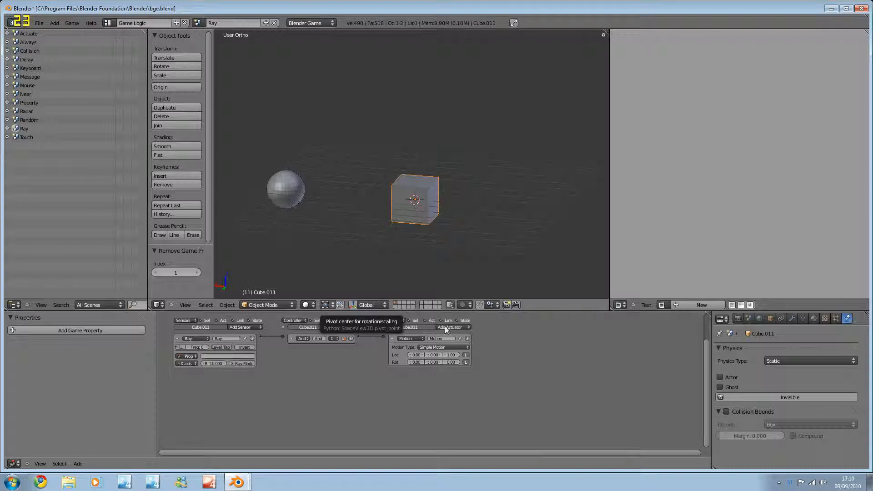
mouse_move(253, 369)
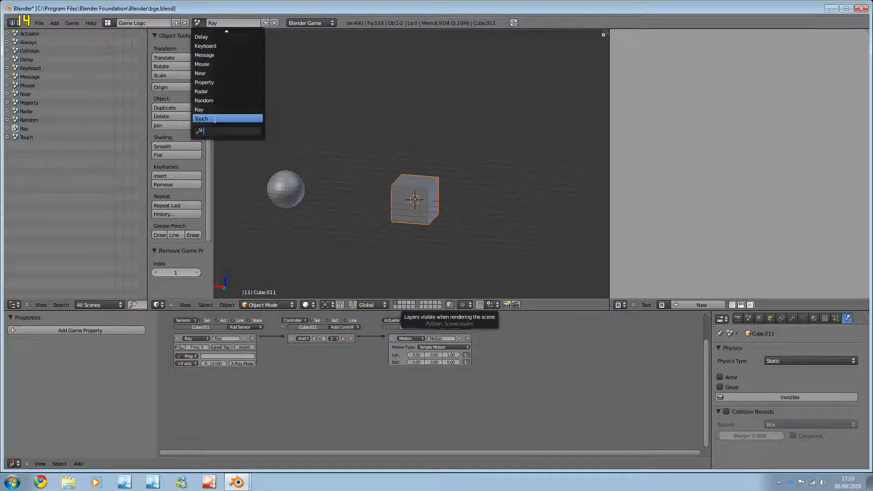
Switch to the Touch scene and show the cube's Basis and Key 1 shape keys
left_click(202, 119)
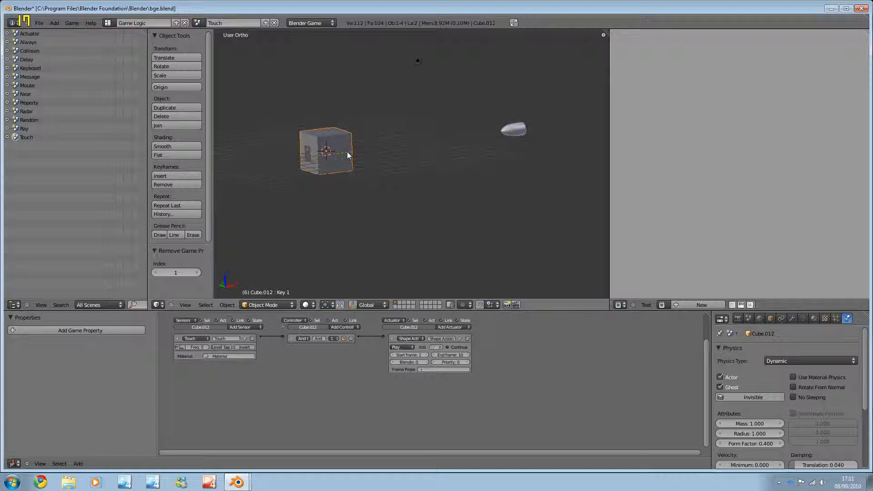
left_click(801, 318)
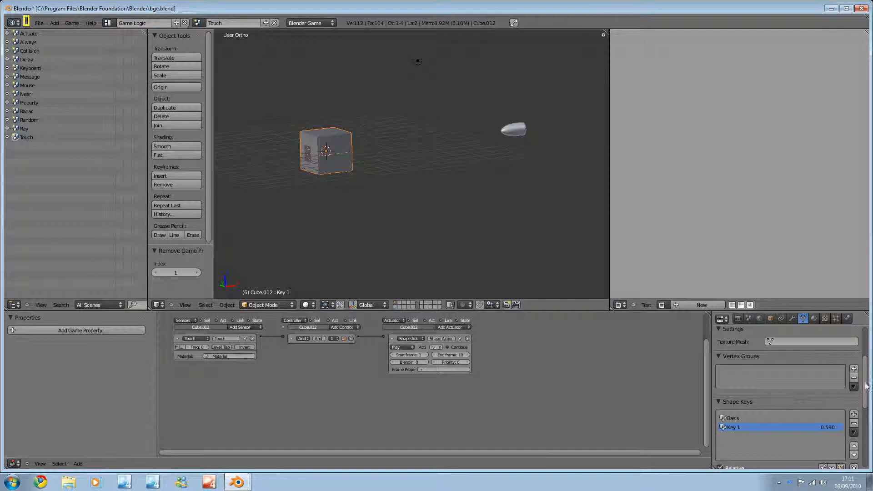
scroll("down", 3)
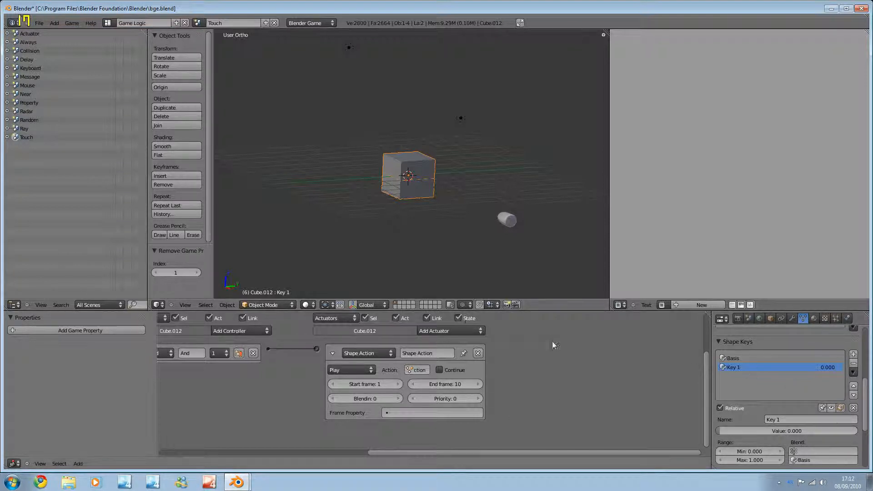
mouse_move(550, 394)
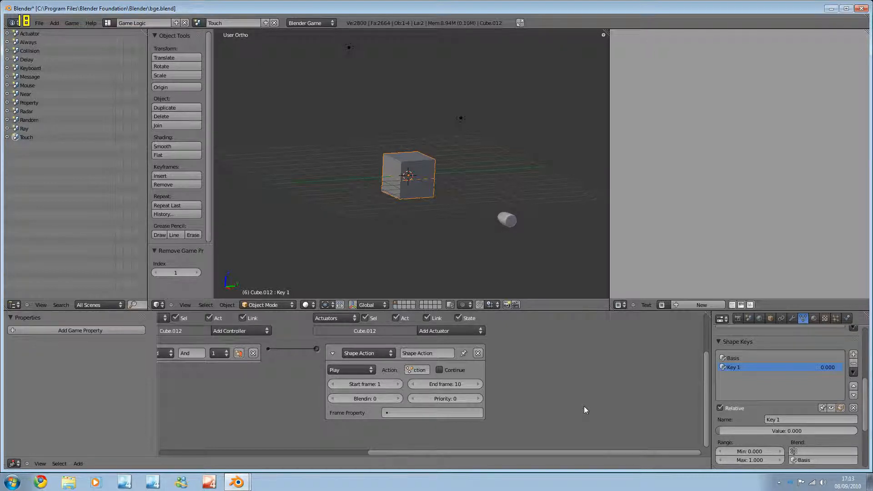
mouse_move(404, 377)
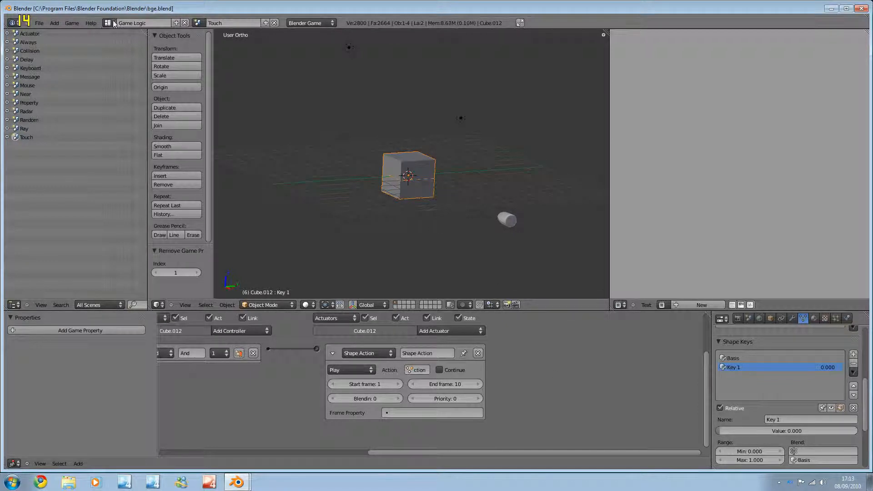
left_click(133, 23)
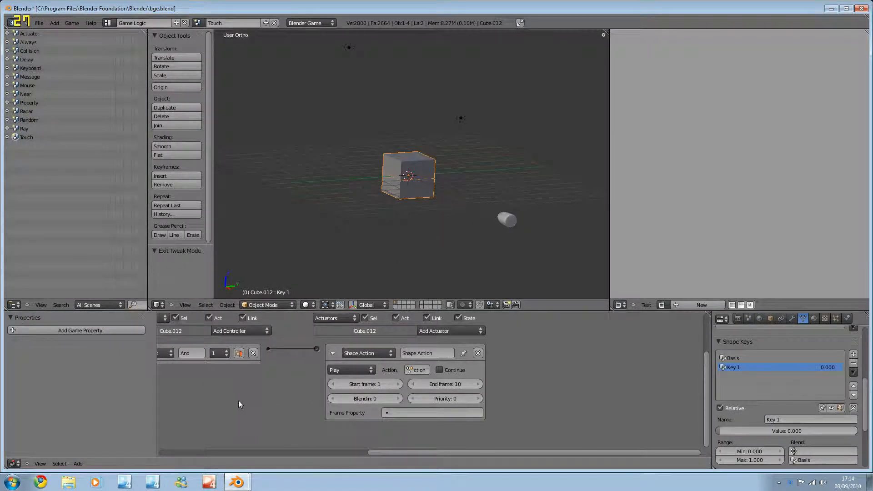
mouse_move(365, 398)
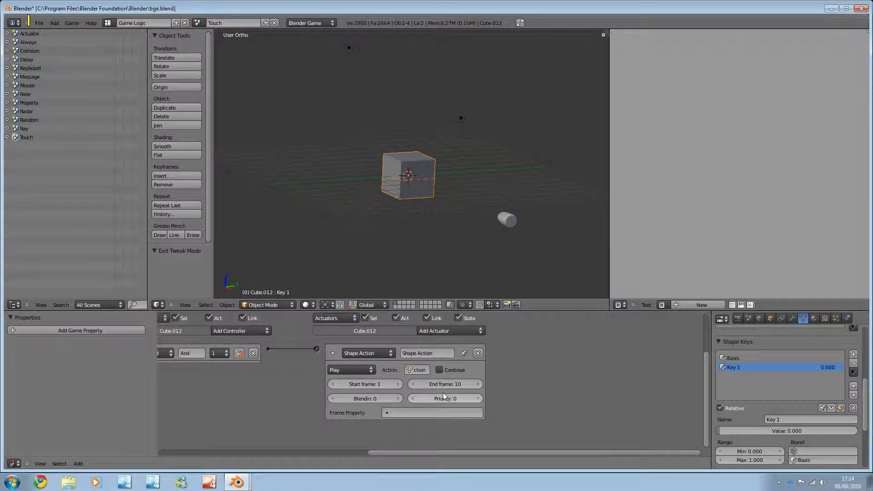
mouse_move(446, 398)
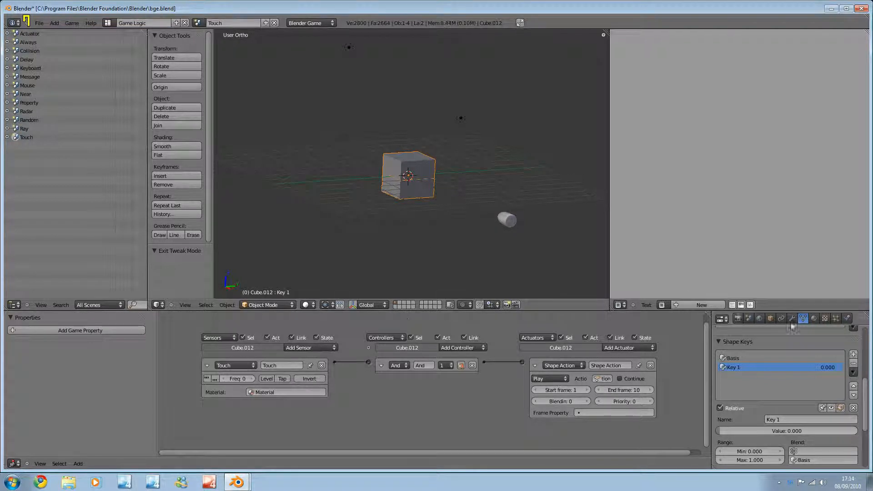
Review the cube's Dynamic physics: Actor, Ghost, mass 1.000, translation damping 0.040
left_click(850, 318)
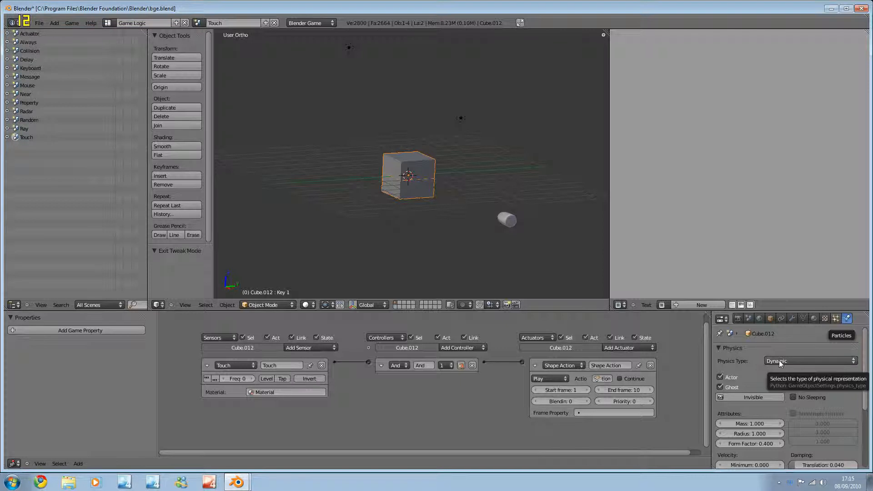
mouse_move(731, 392)
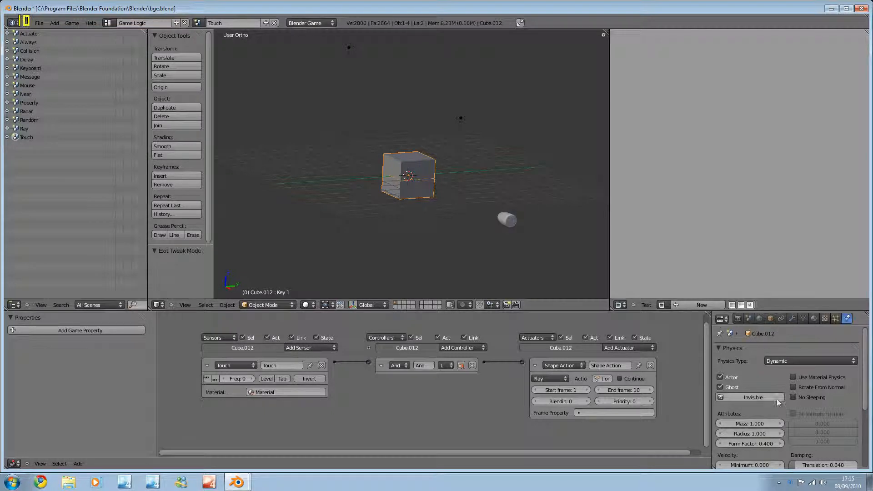
scroll("down", 3)
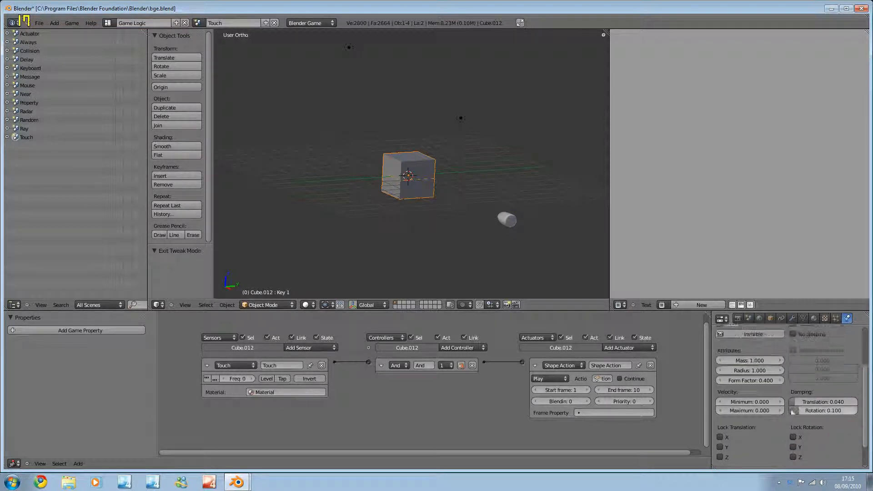
left_click(758, 318)
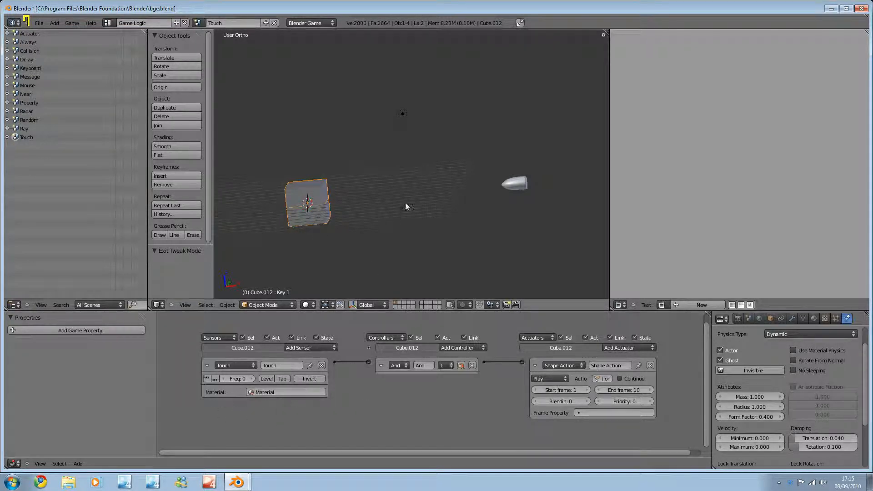
Inspect the bullet's logic, then drag the cube's Key 1 shape value to 0.000
left_click(513, 182)
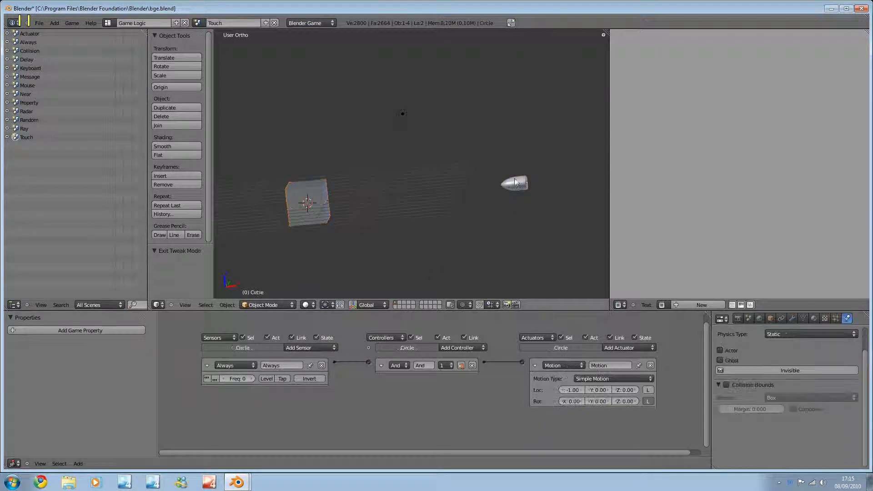
left_click(813, 318)
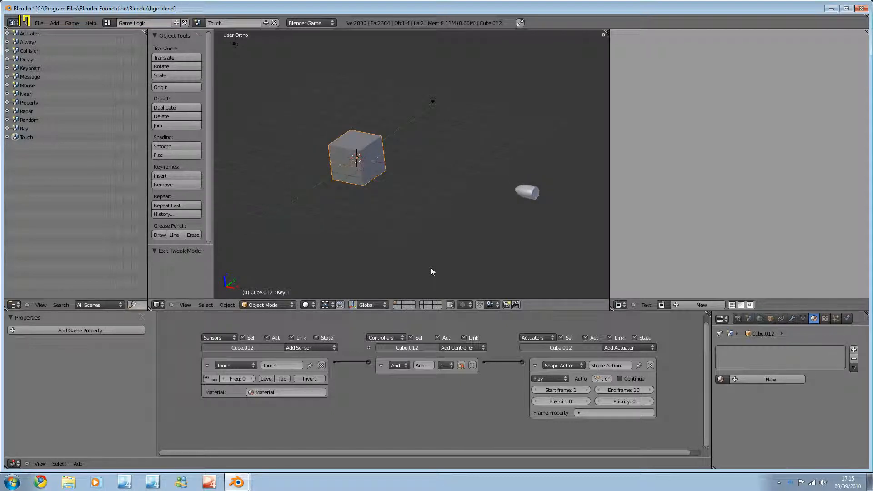
mouse_move(491, 236)
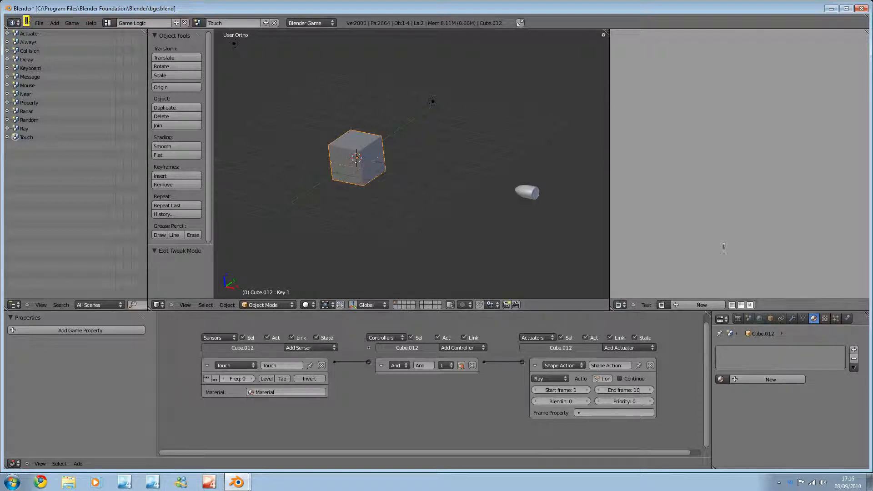
mouse_move(605, 265)
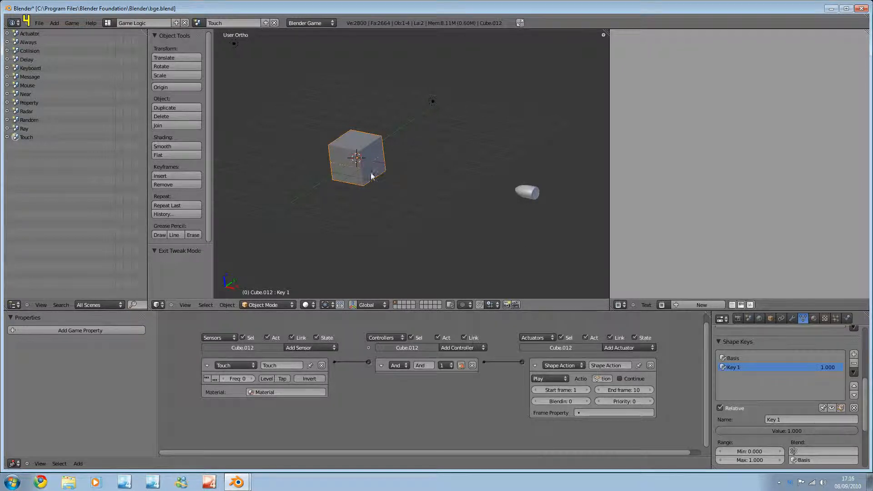
mouse_move(408, 189)
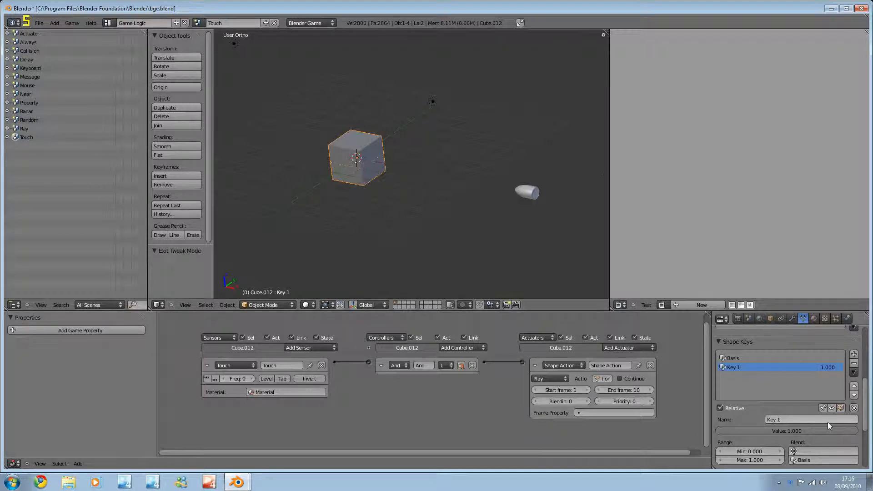
left_click_drag(824, 431, 770, 430)
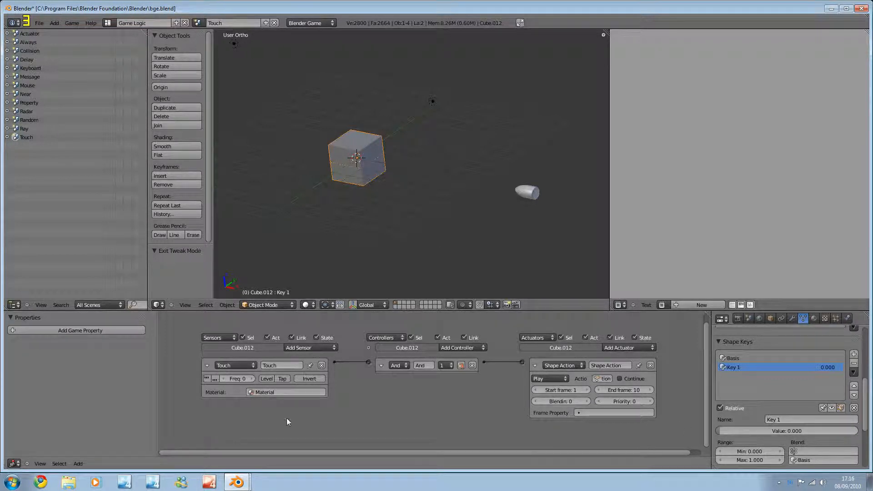
mouse_move(556, 328)
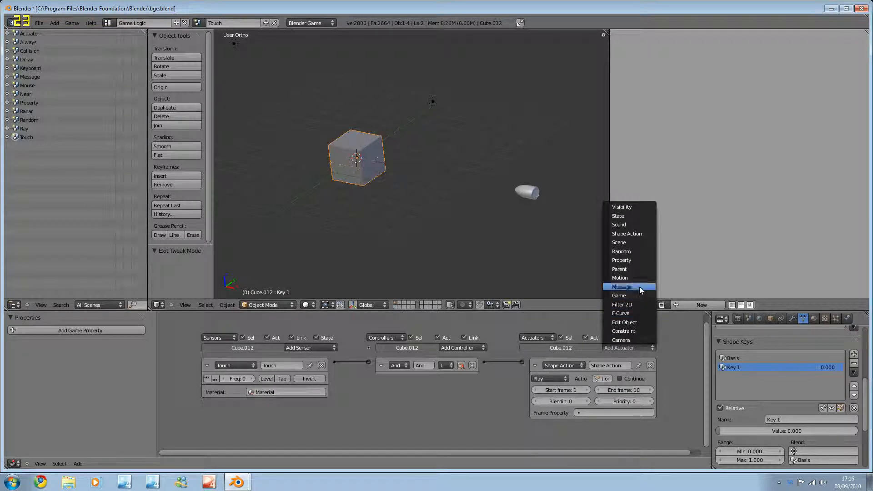
left_click(618, 242)
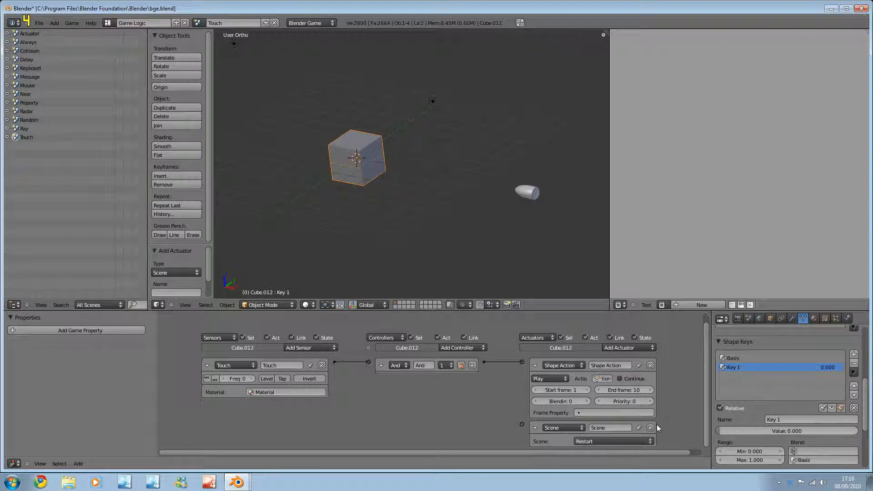
left_click(649, 427)
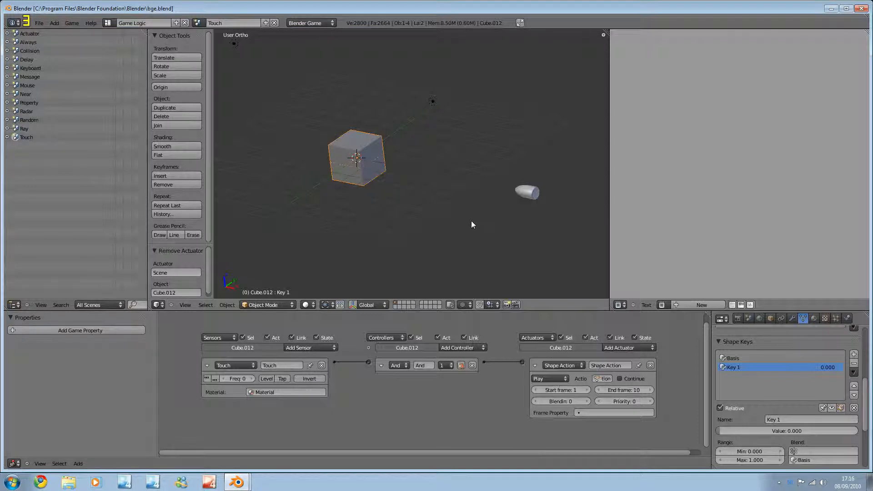
left_click(307, 347)
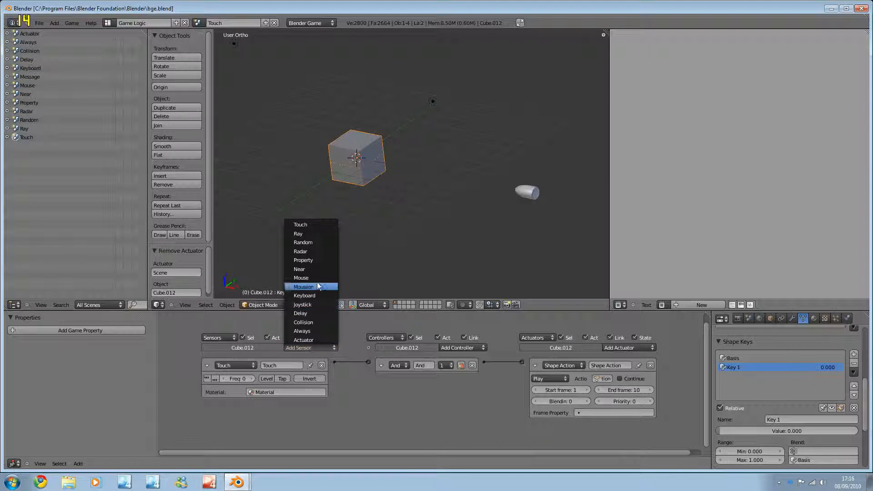
left_click(302, 330)
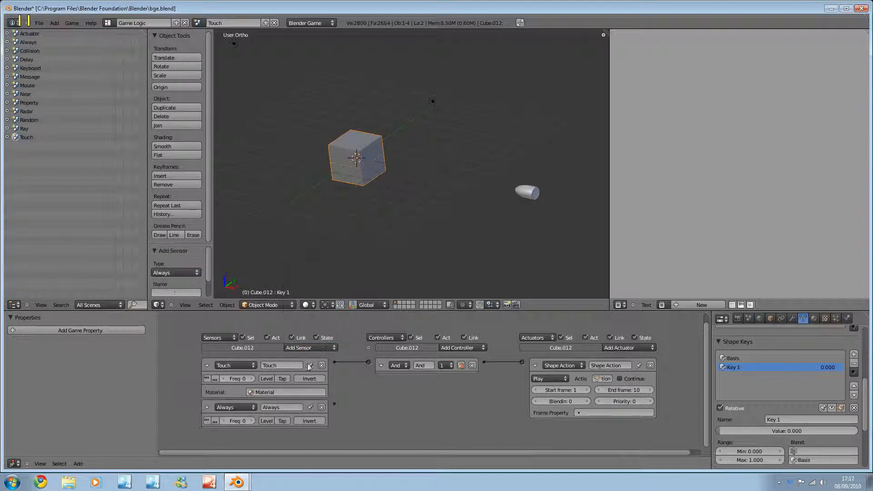
left_click(322, 407)
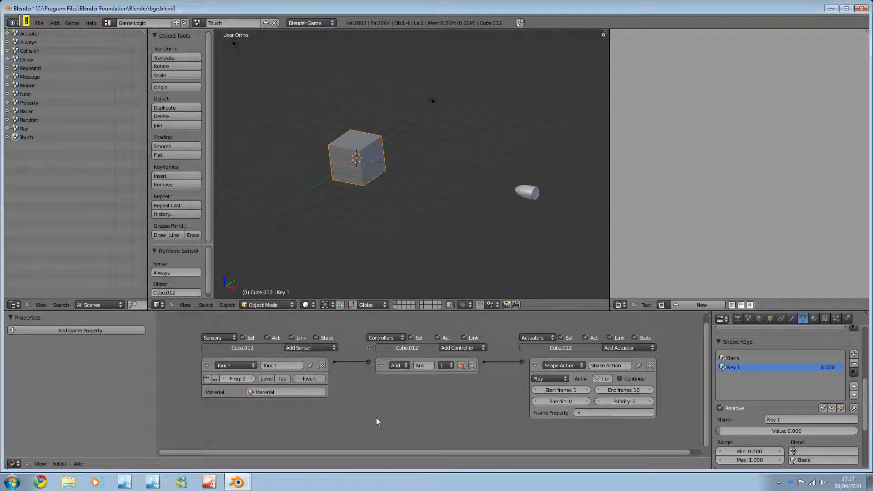